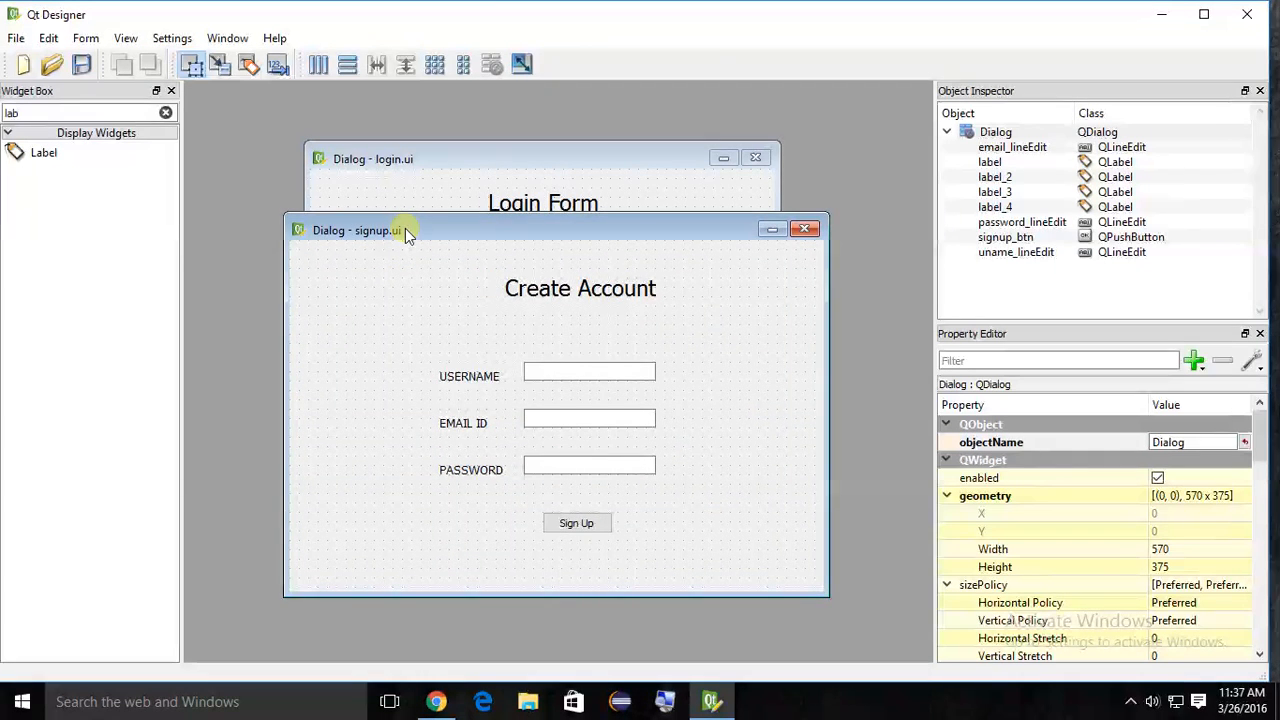
- Drag the signup.ui form window aside to make room for Command Prompt
left_click_drag(405, 229, 390, 239)
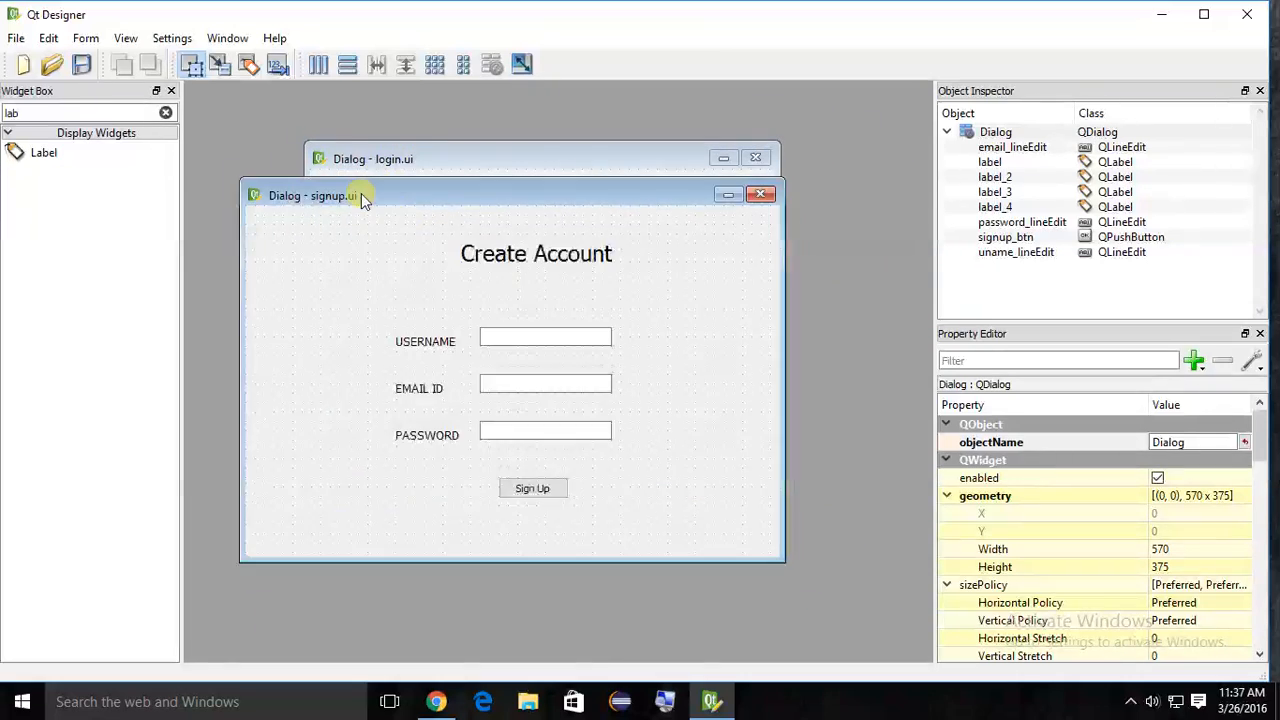
left_click_drag(340, 195, 375, 201)
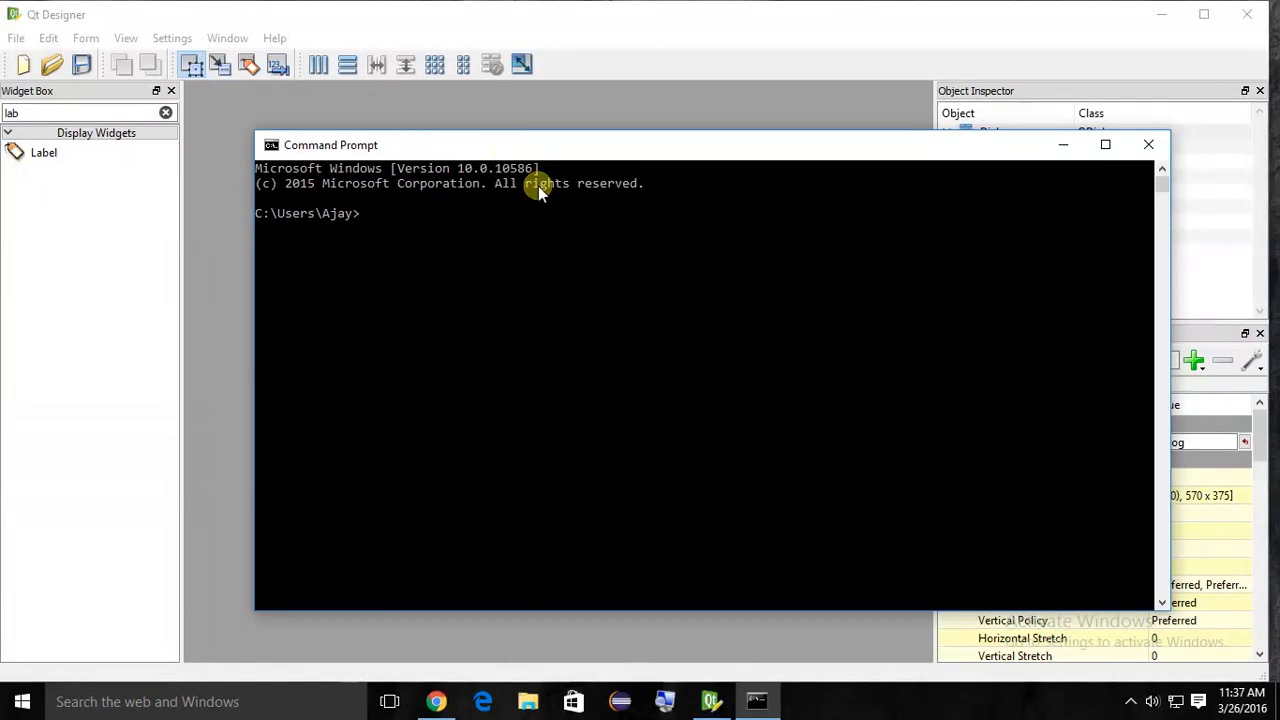
- Start a cd command and open the desktop Login Form folder
type("cd")
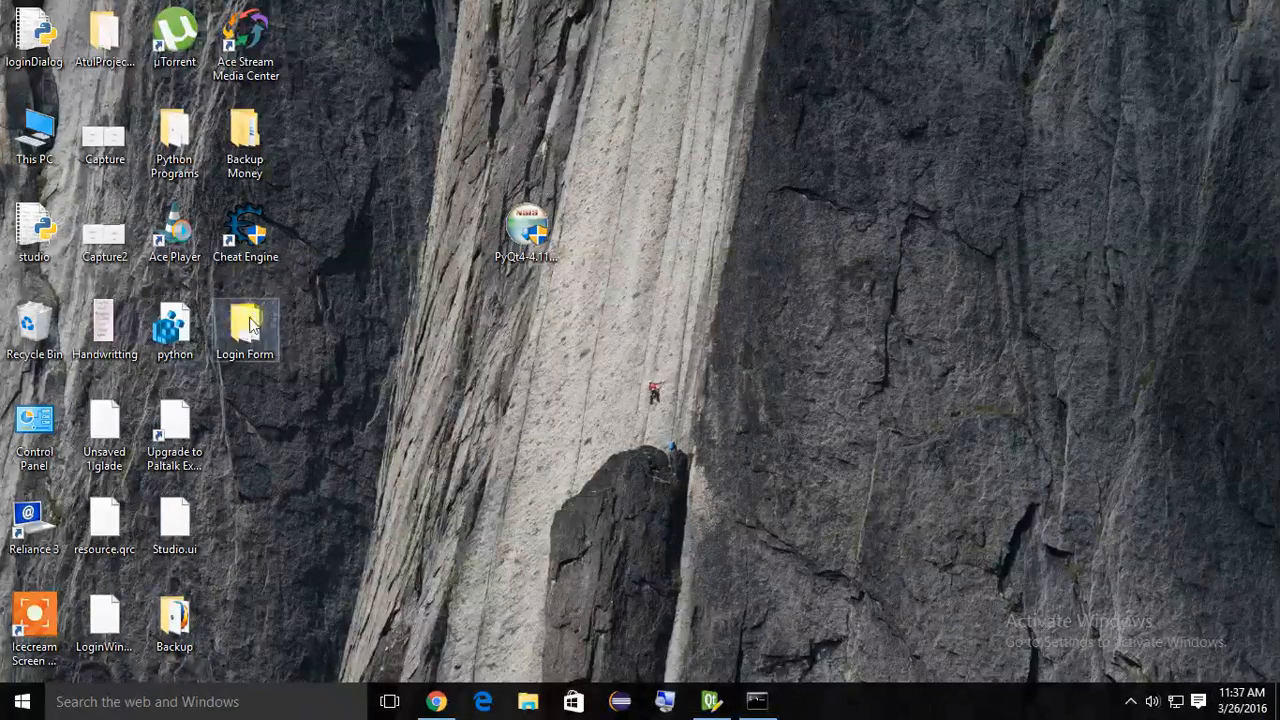
double_click(245, 323)
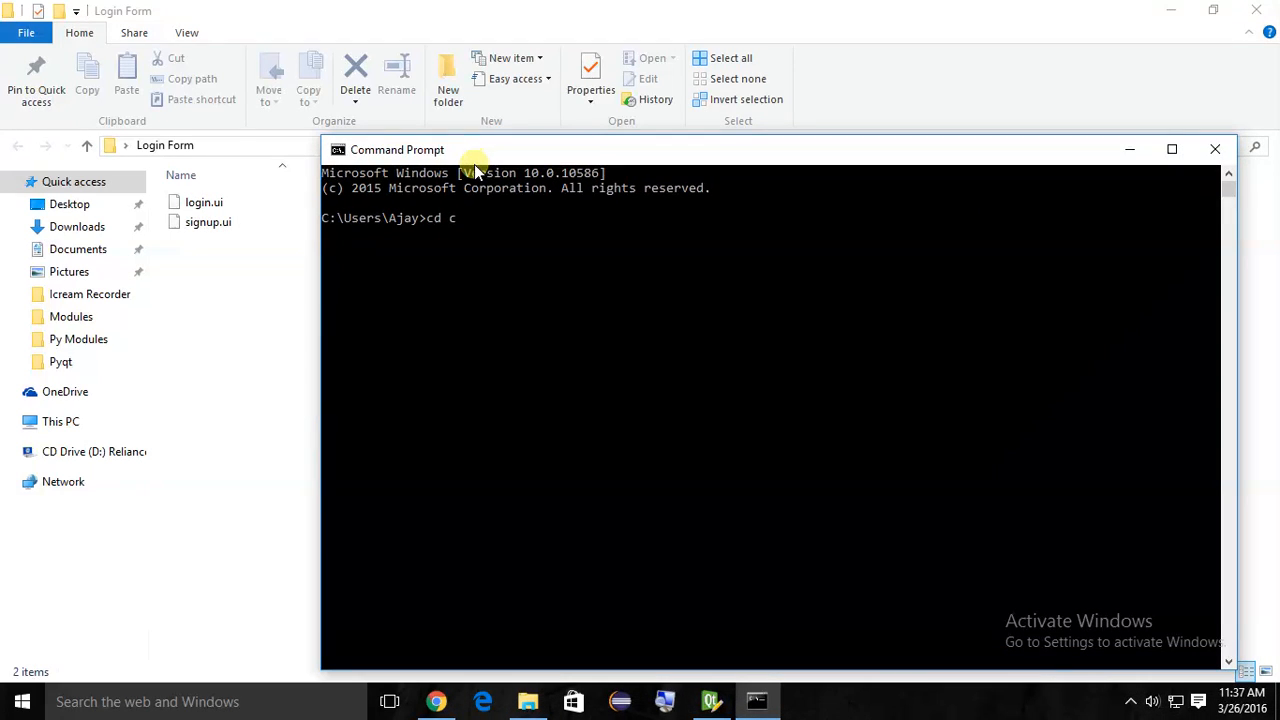
- Change to C:\Users\Ajay\Desktop\Login Form and type pyuic4 -x login.ui -o login.py
type(":\\Users\\Ajay\\Desktop\\Login Form")
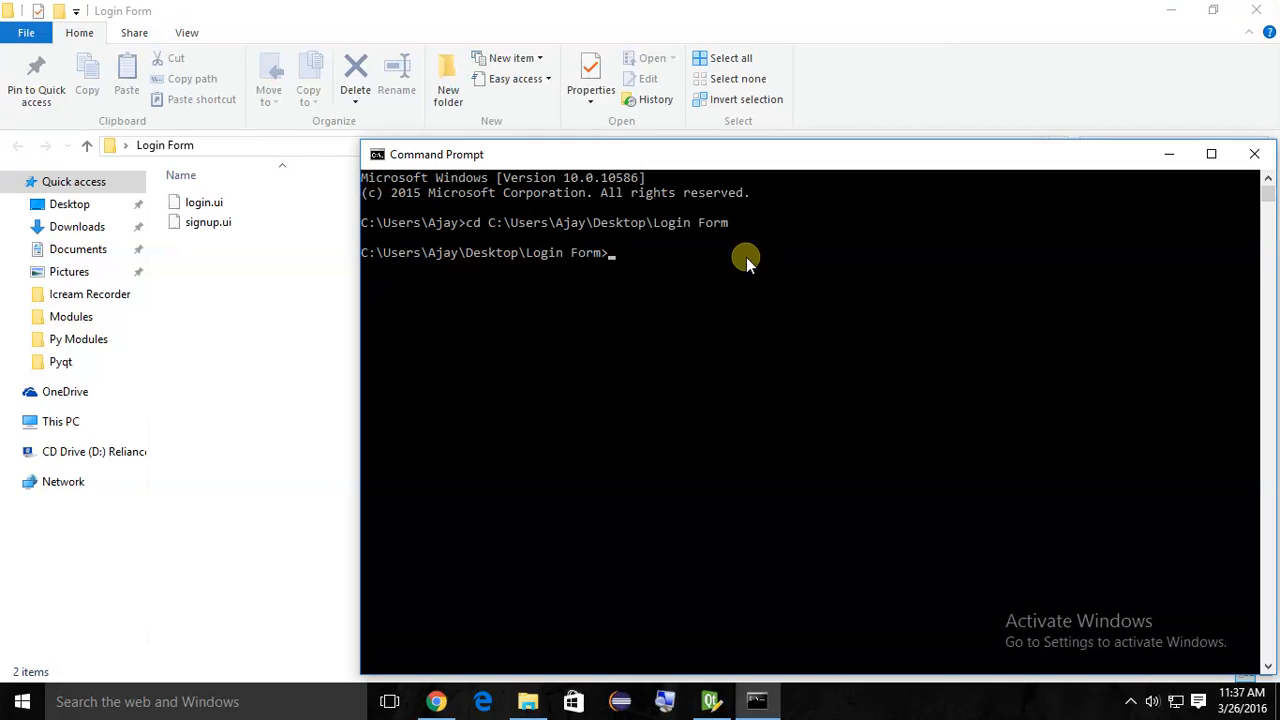
type("pyui")
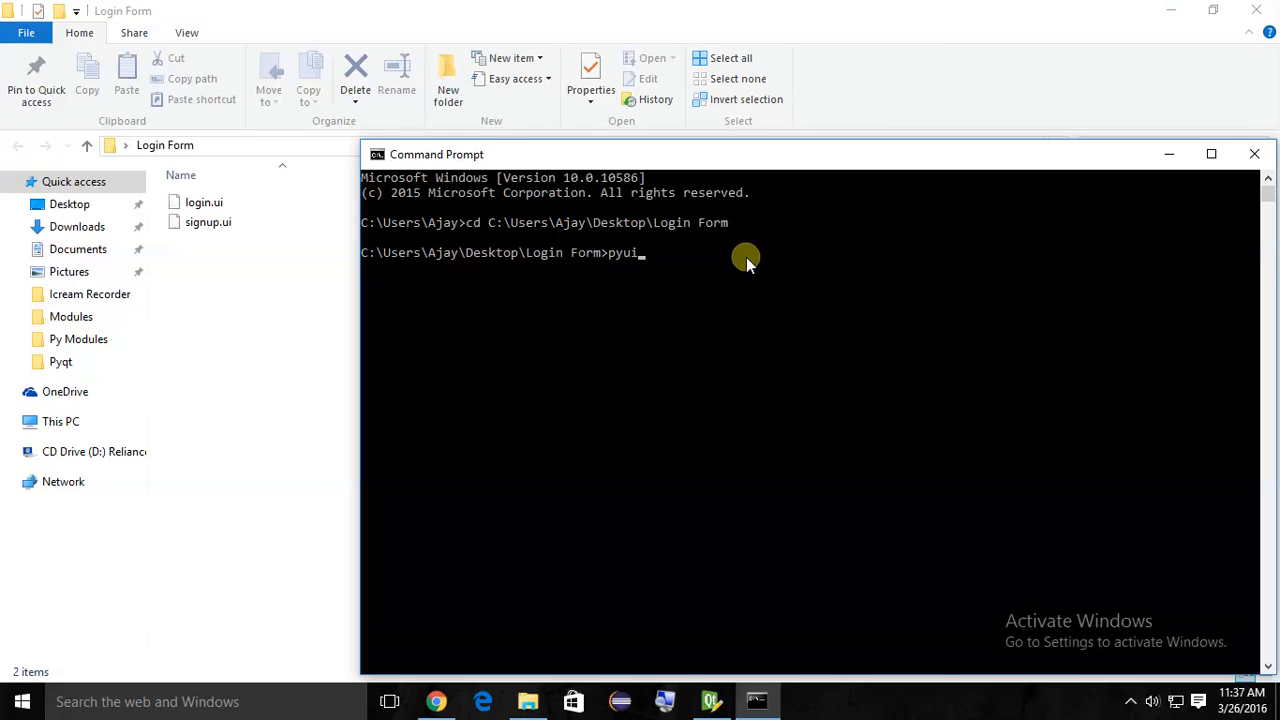
type("c")
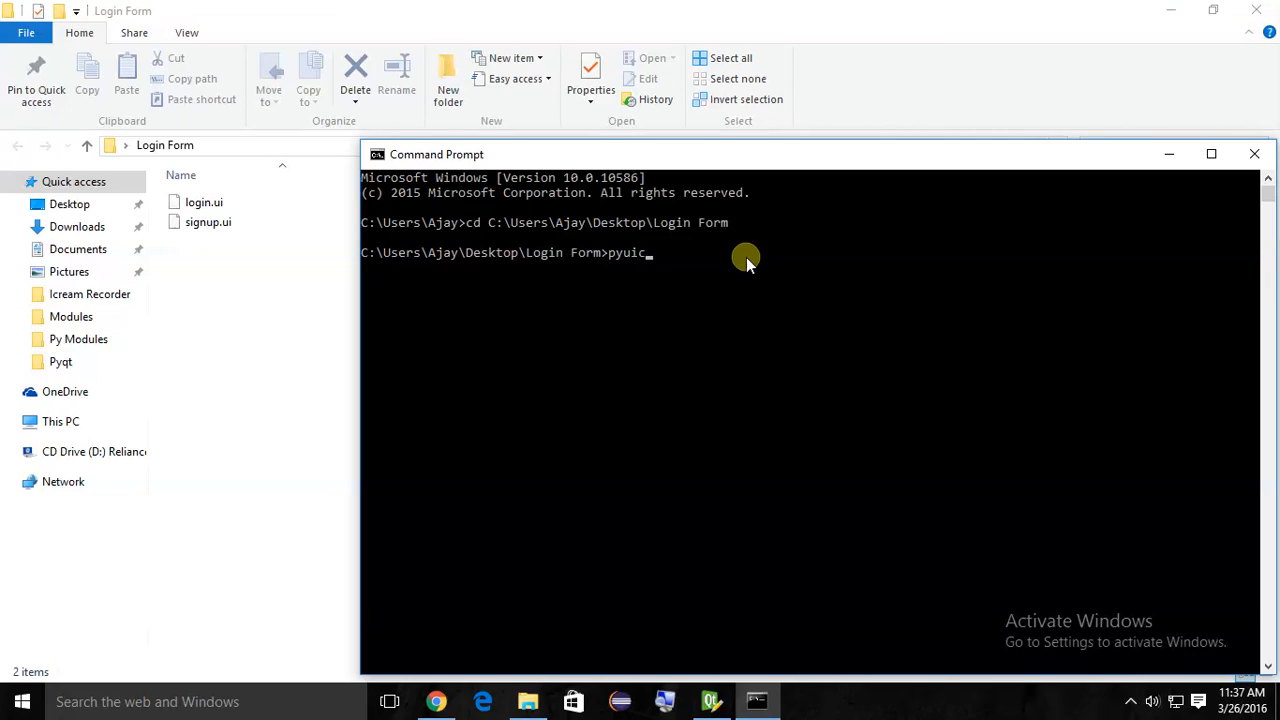
type("4")
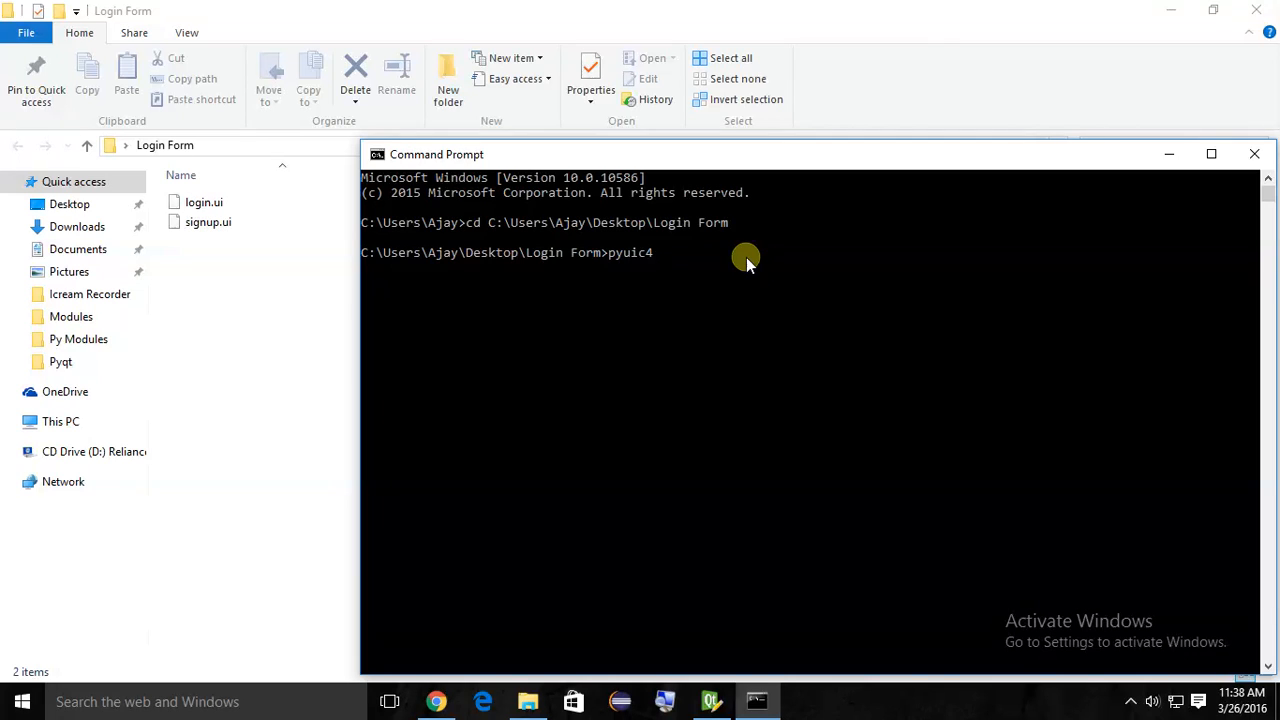
type("-x")
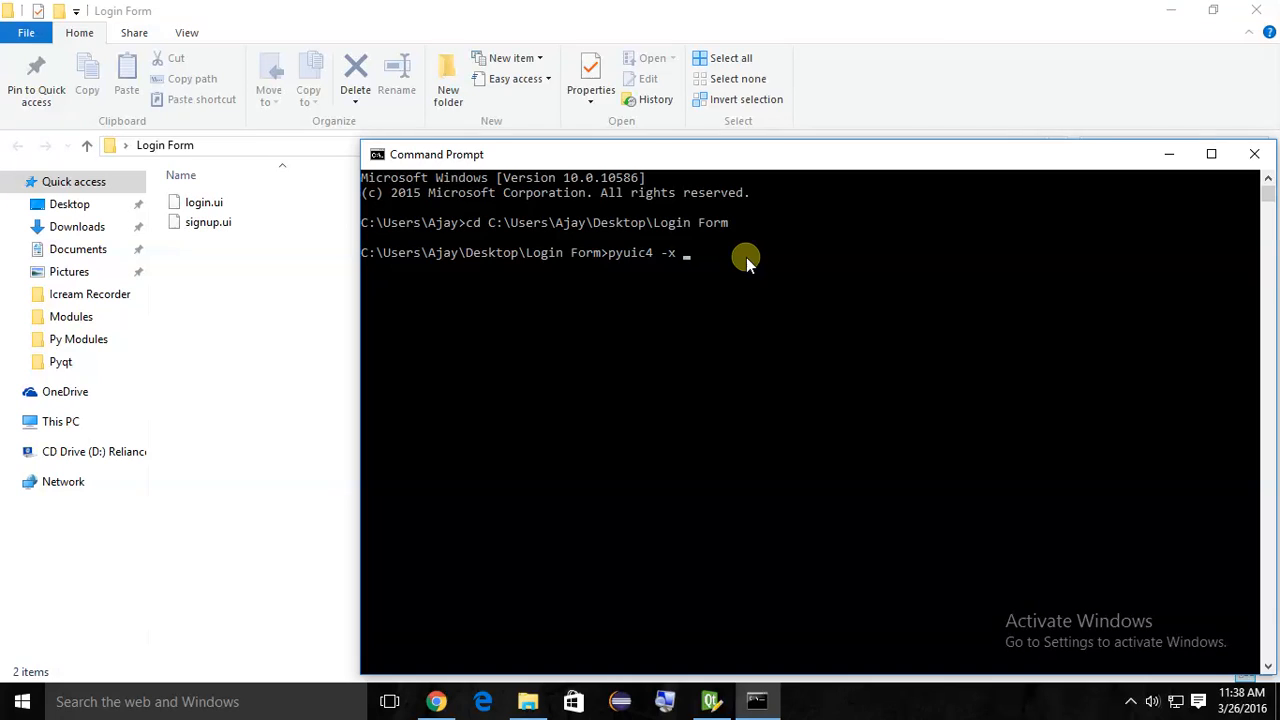
type("login.ui")
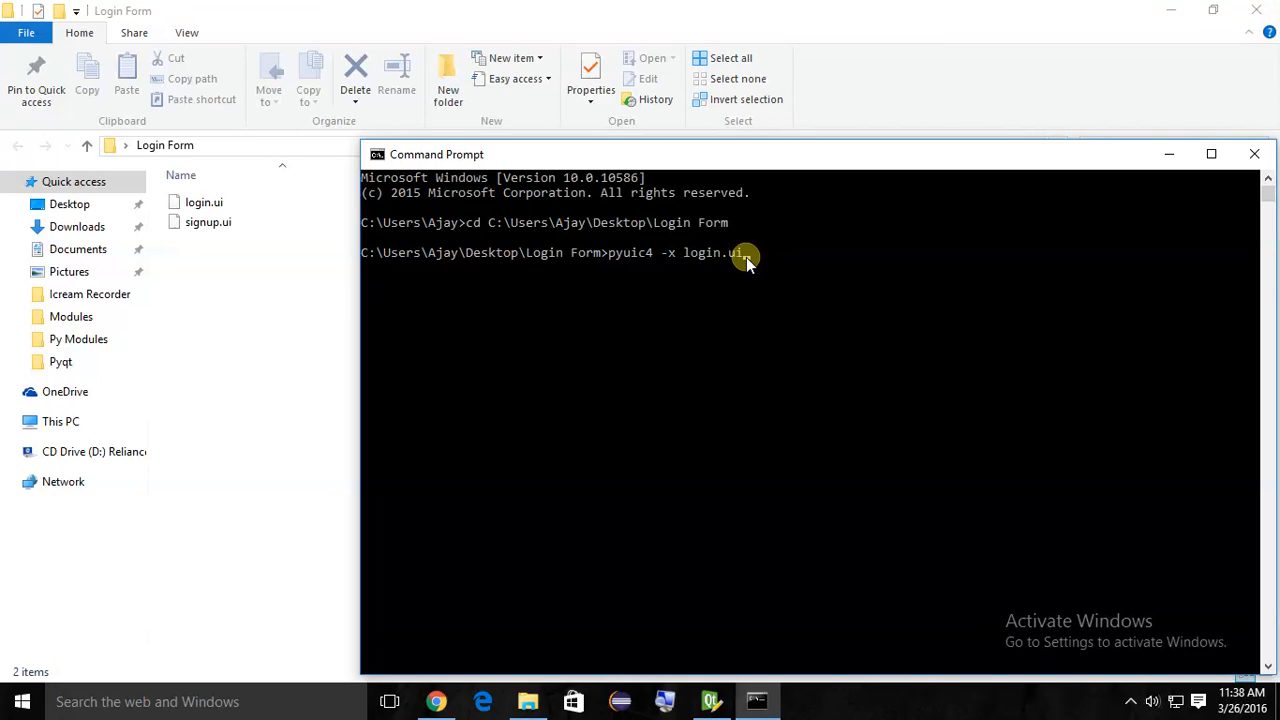
type("o")
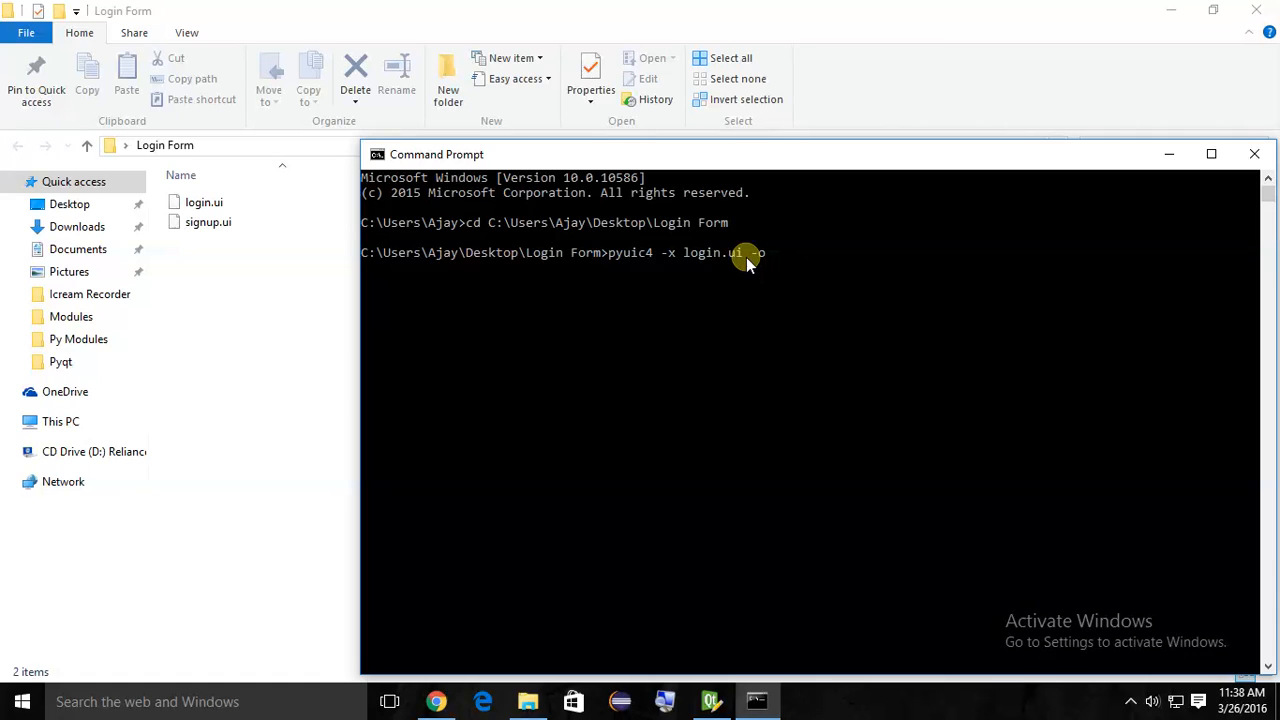
type("login.")
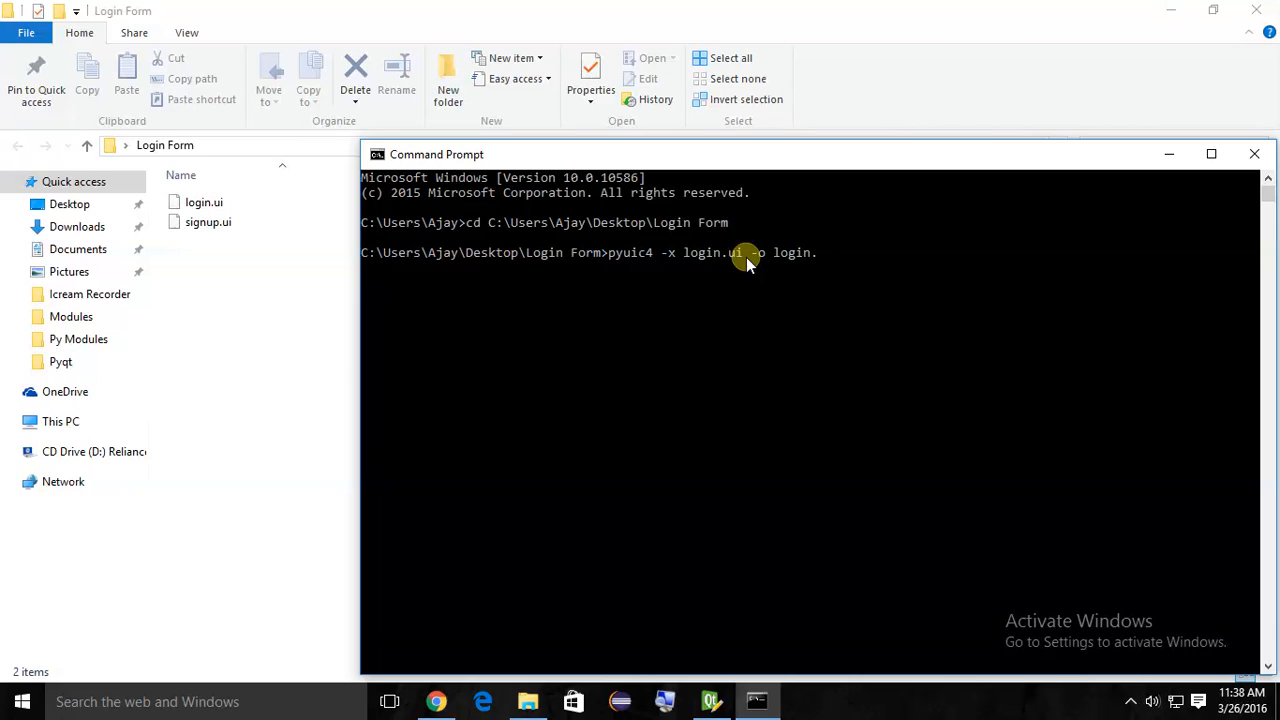
type("py")
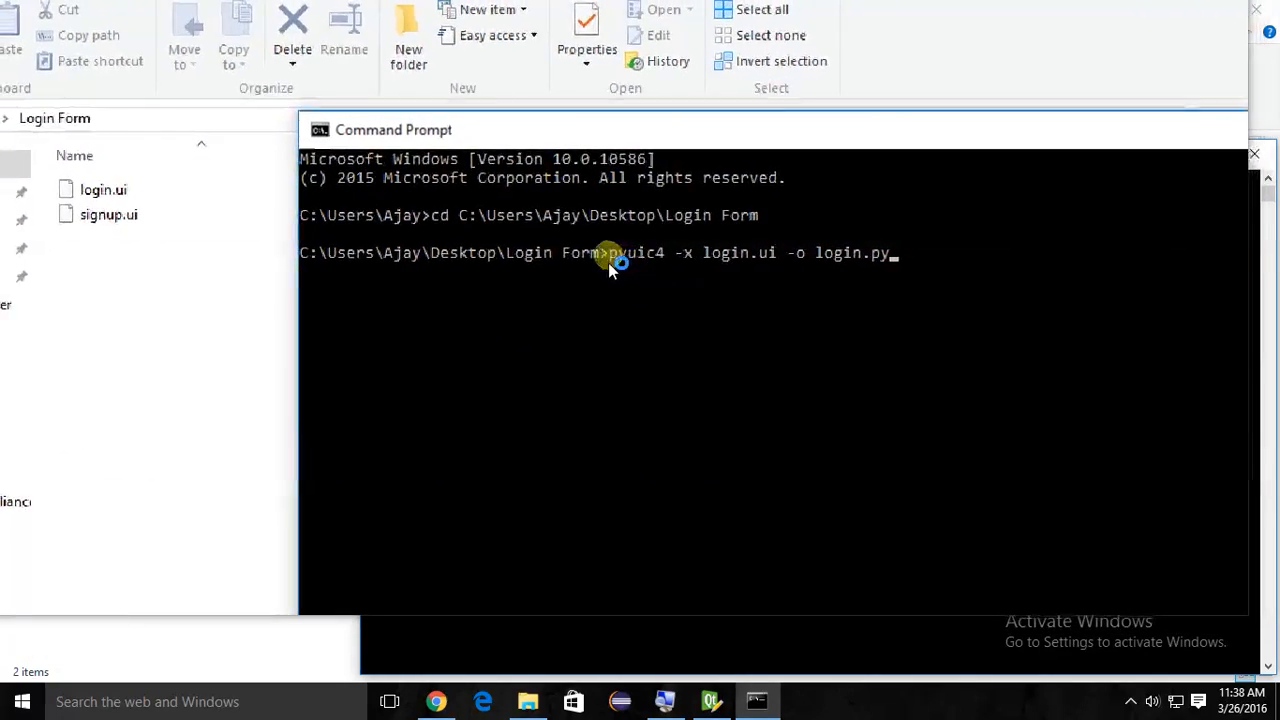
- Execute the pyuic4 command to produce login.py from login.ui
double_click(625, 252)
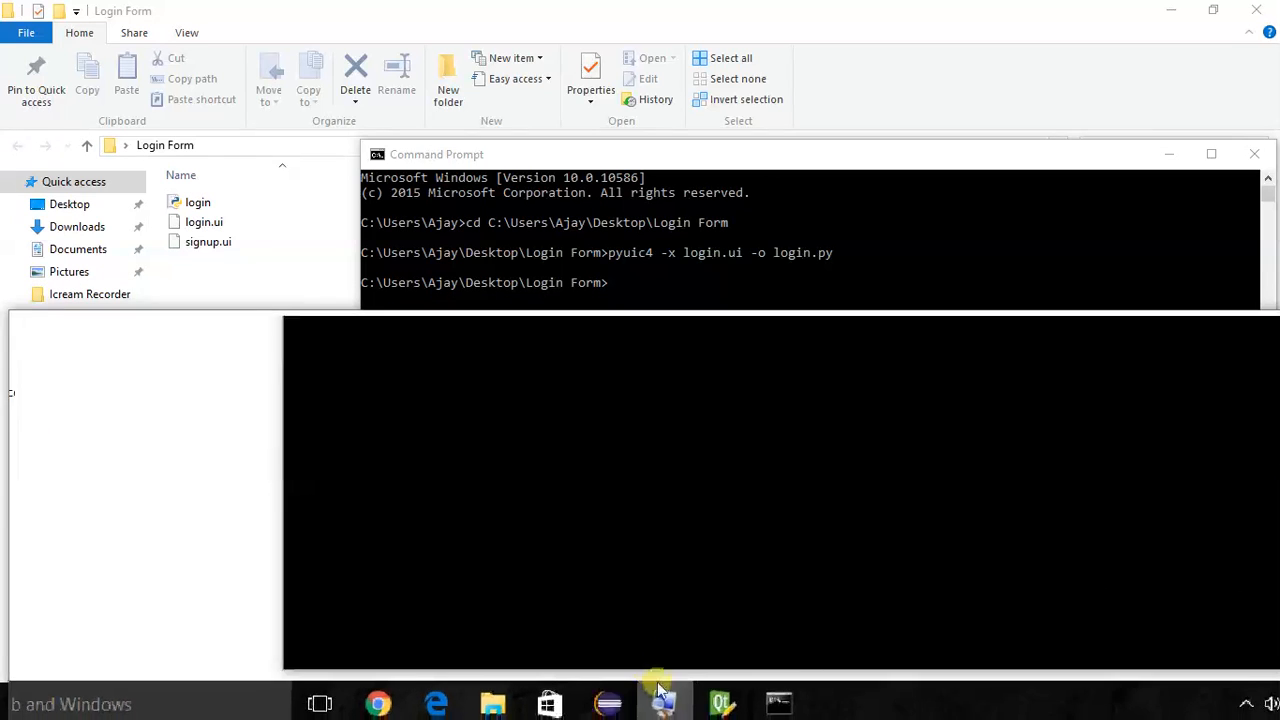
- Open the generated login Python file from the Login Form folder in IDLE
left_click(197, 202)
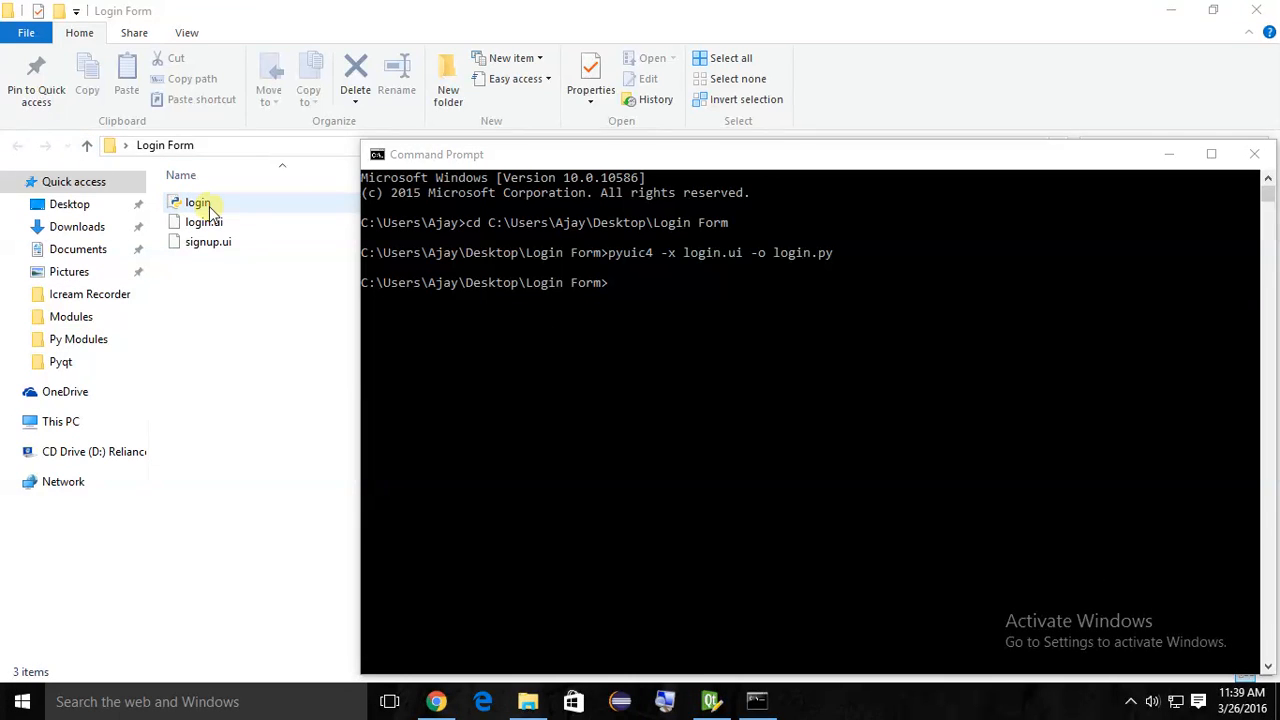
left_click(197, 202)
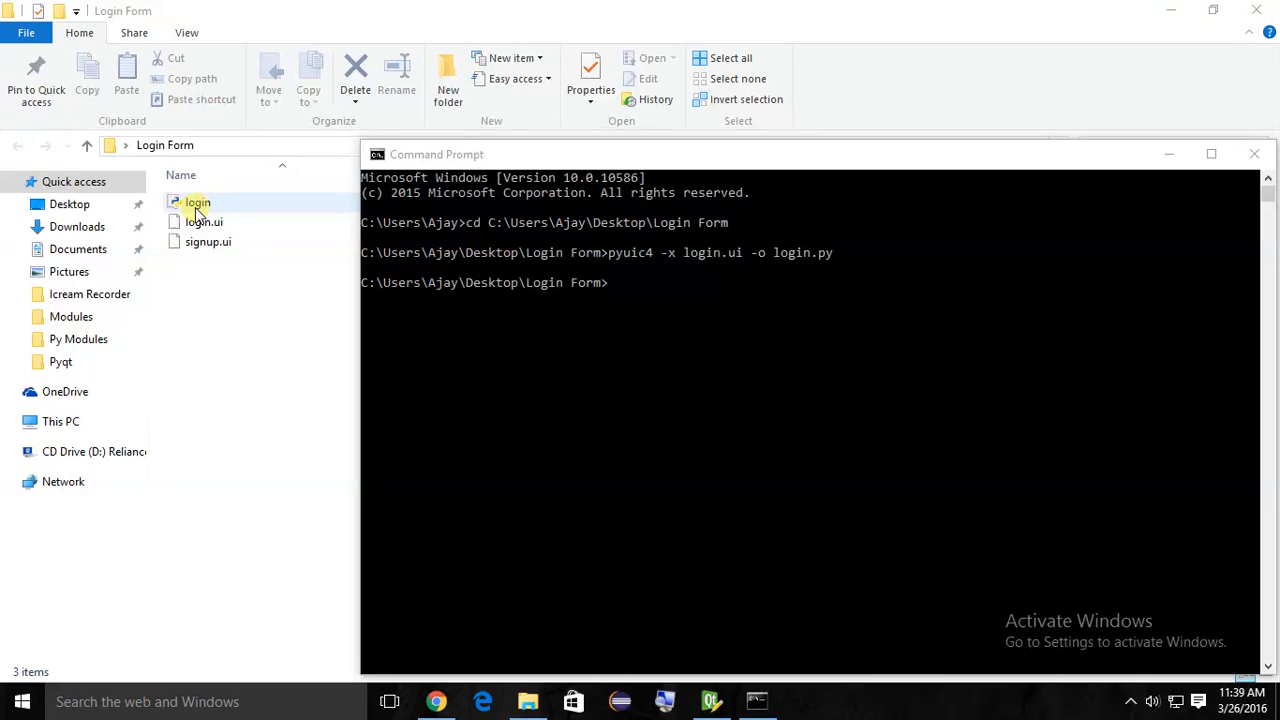
right_click(197, 202)
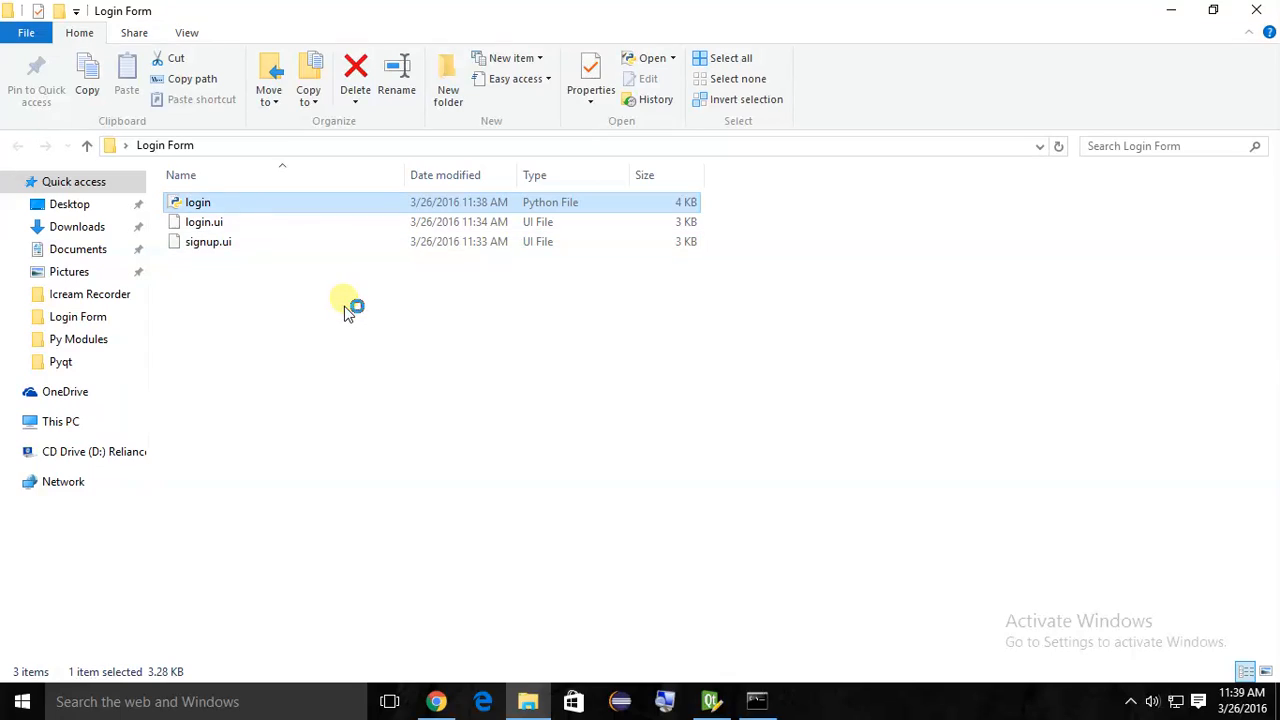
double_click(198, 202)
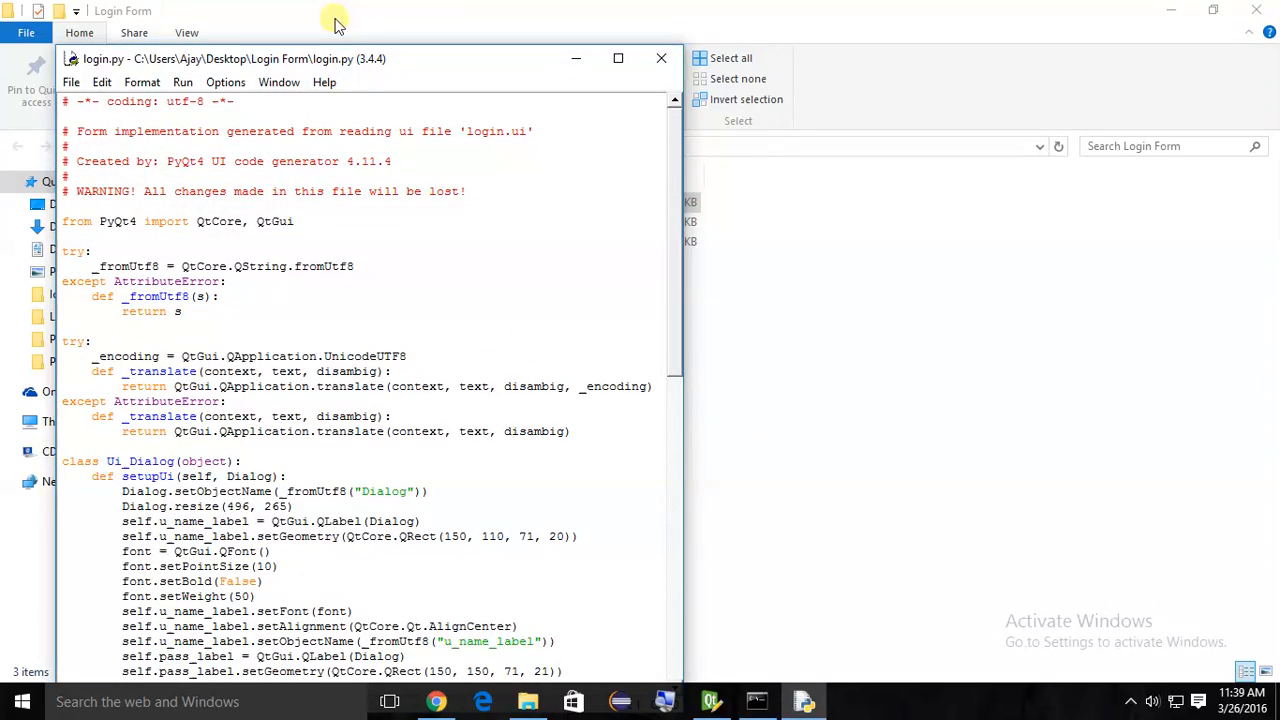
- Maximize IDLE and inspect login.py's QtCore and QtGui imports and translate helper code
left_click(617, 58)
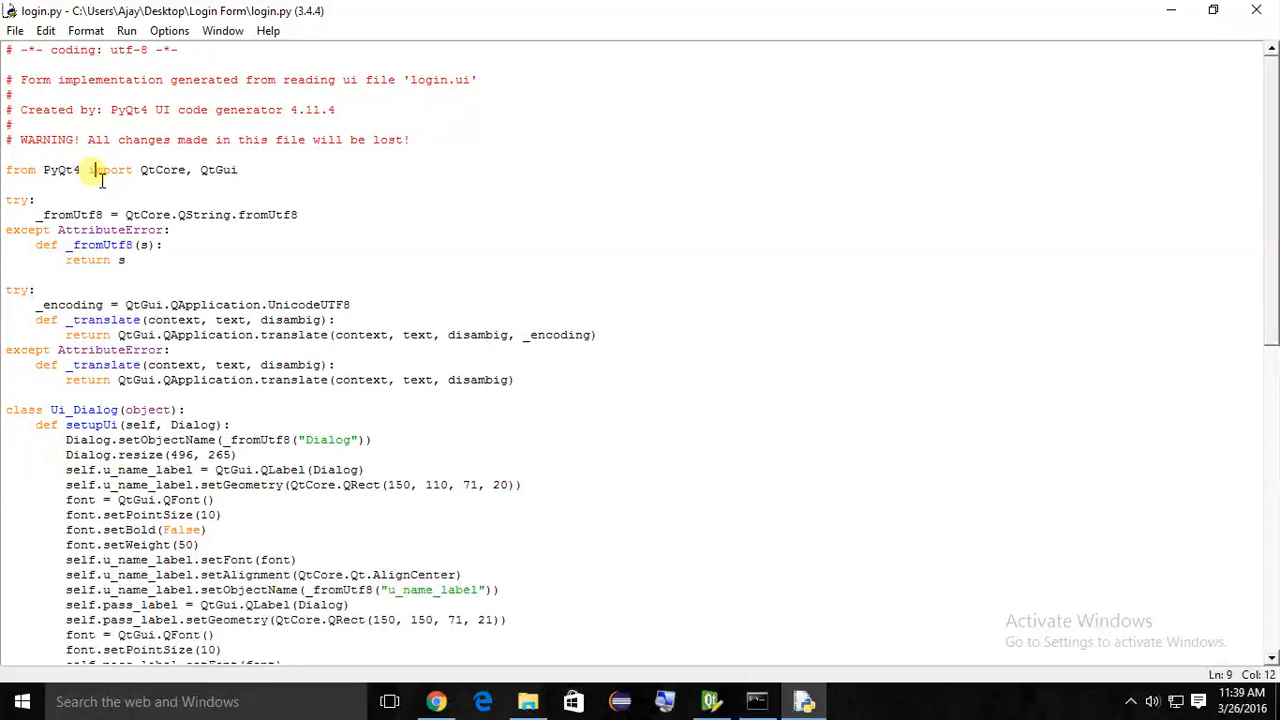
double_click(162, 169)
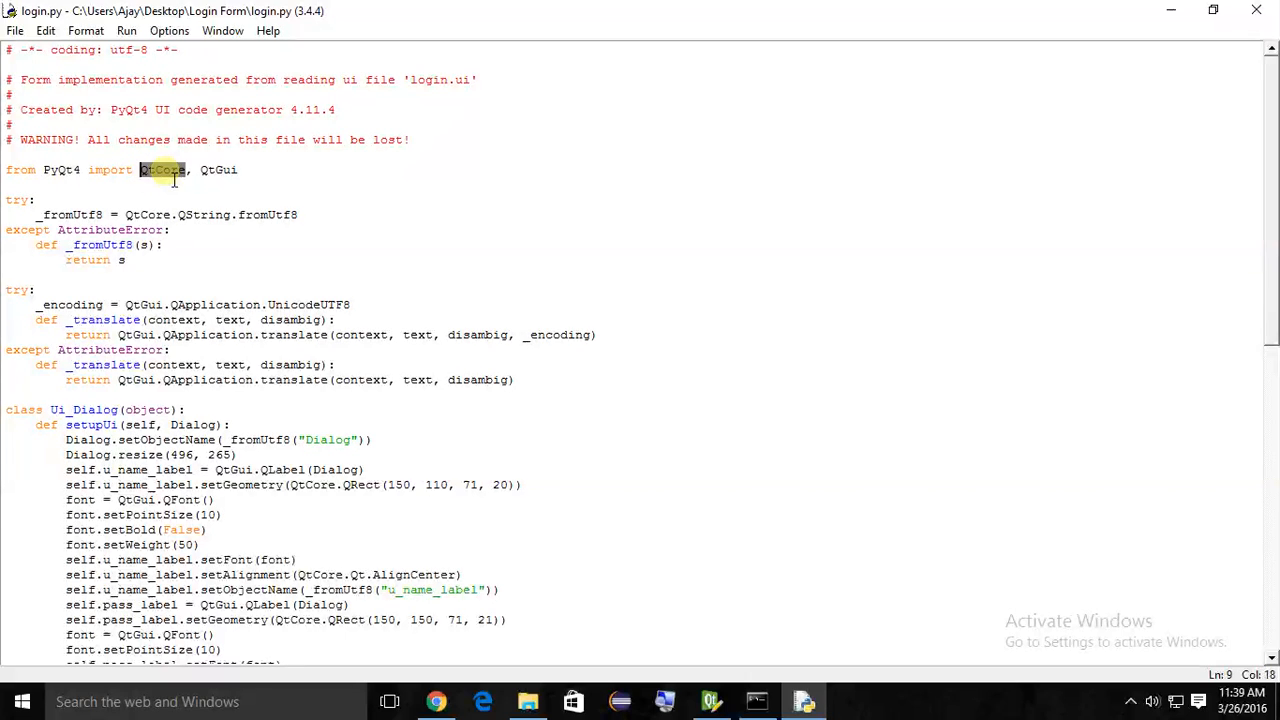
double_click(218, 169)
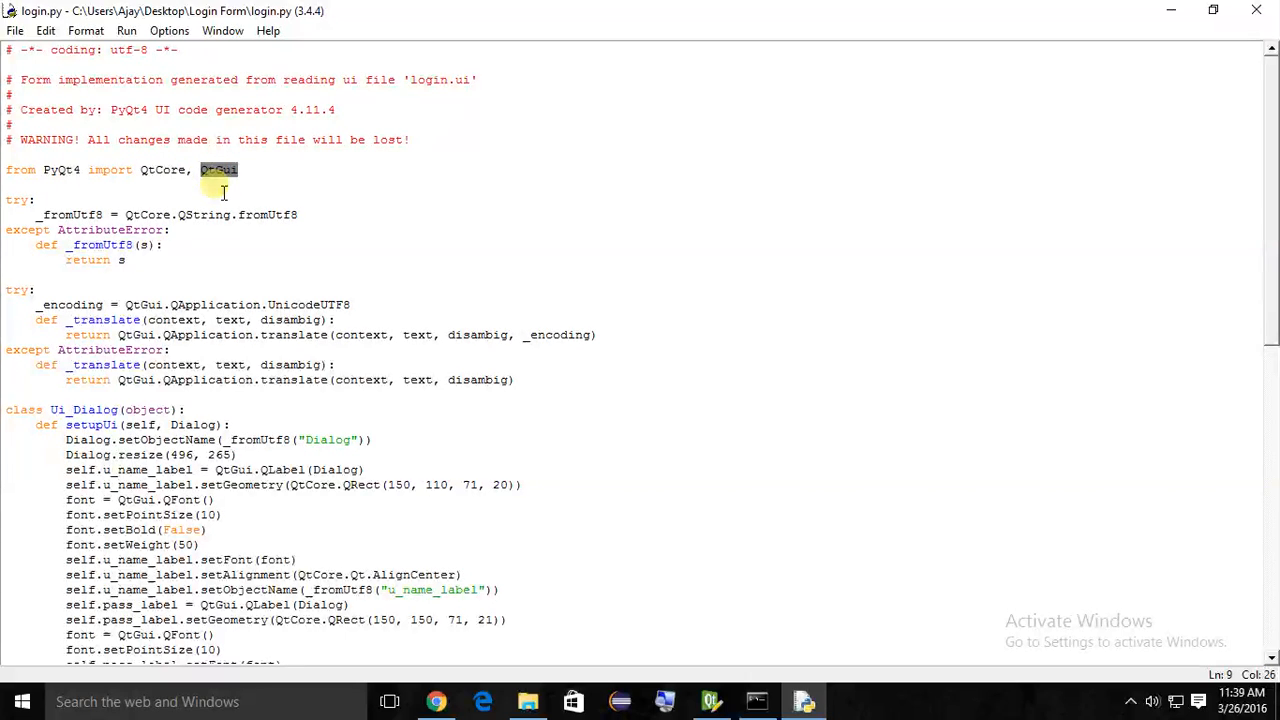
double_click(99, 245)
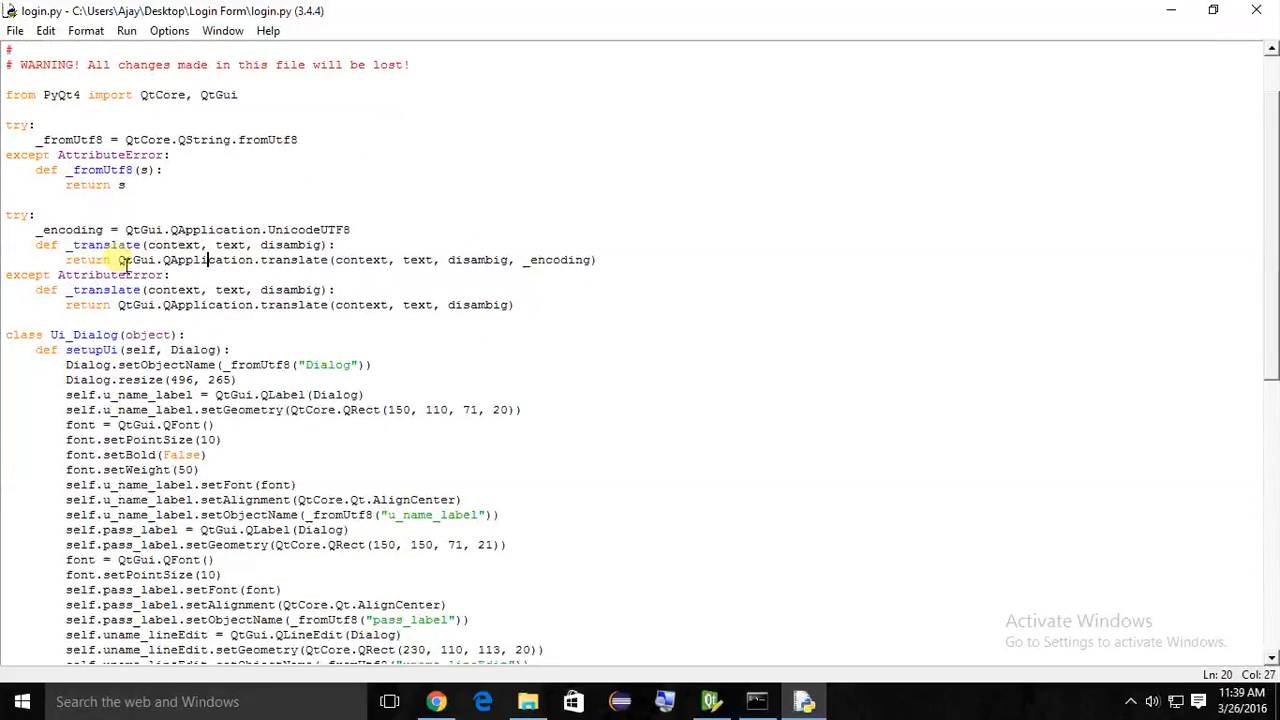
double_click(85, 334)
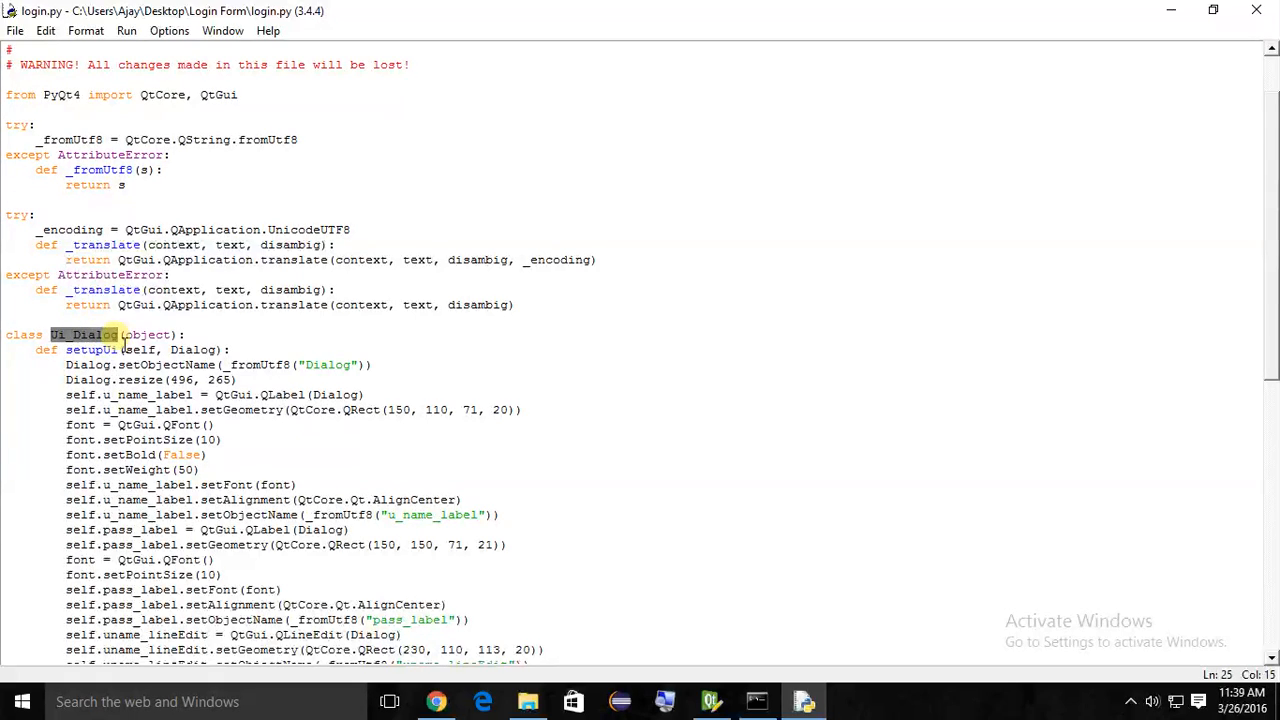
left_click(708, 701)
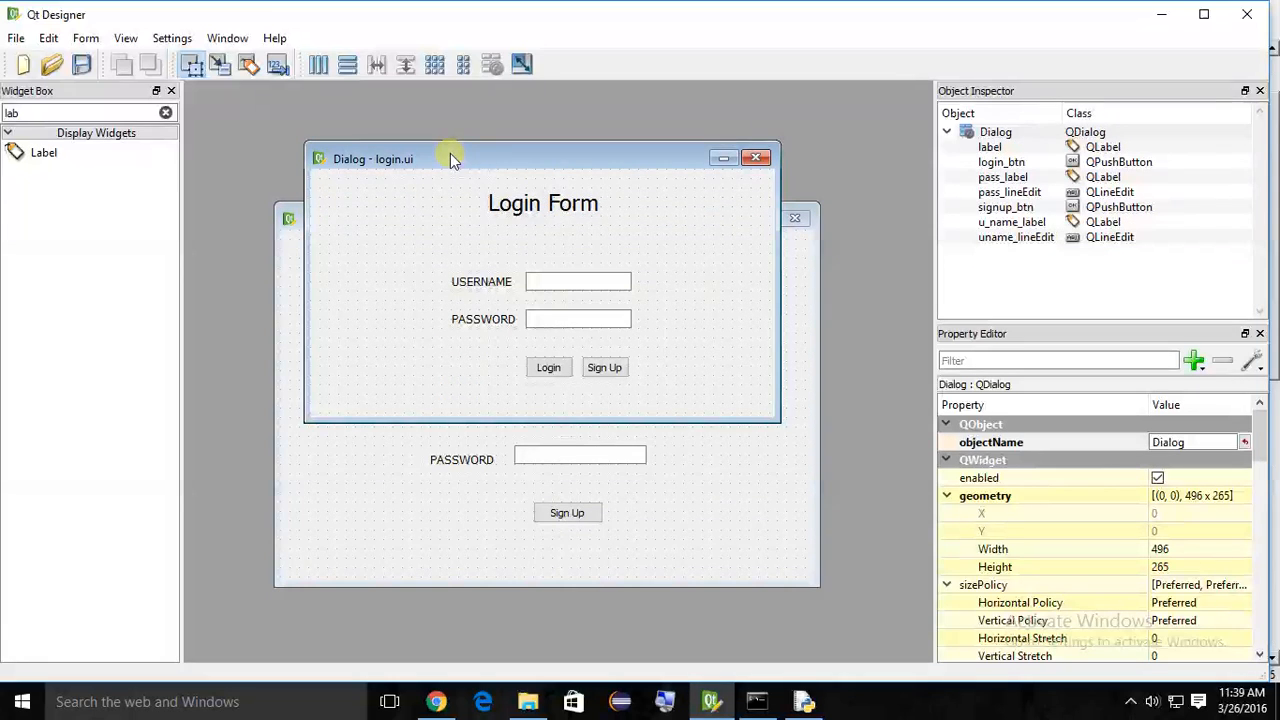
- Check the Dialog's objectName in Qt Designer's Property Editor
left_click(990, 442)
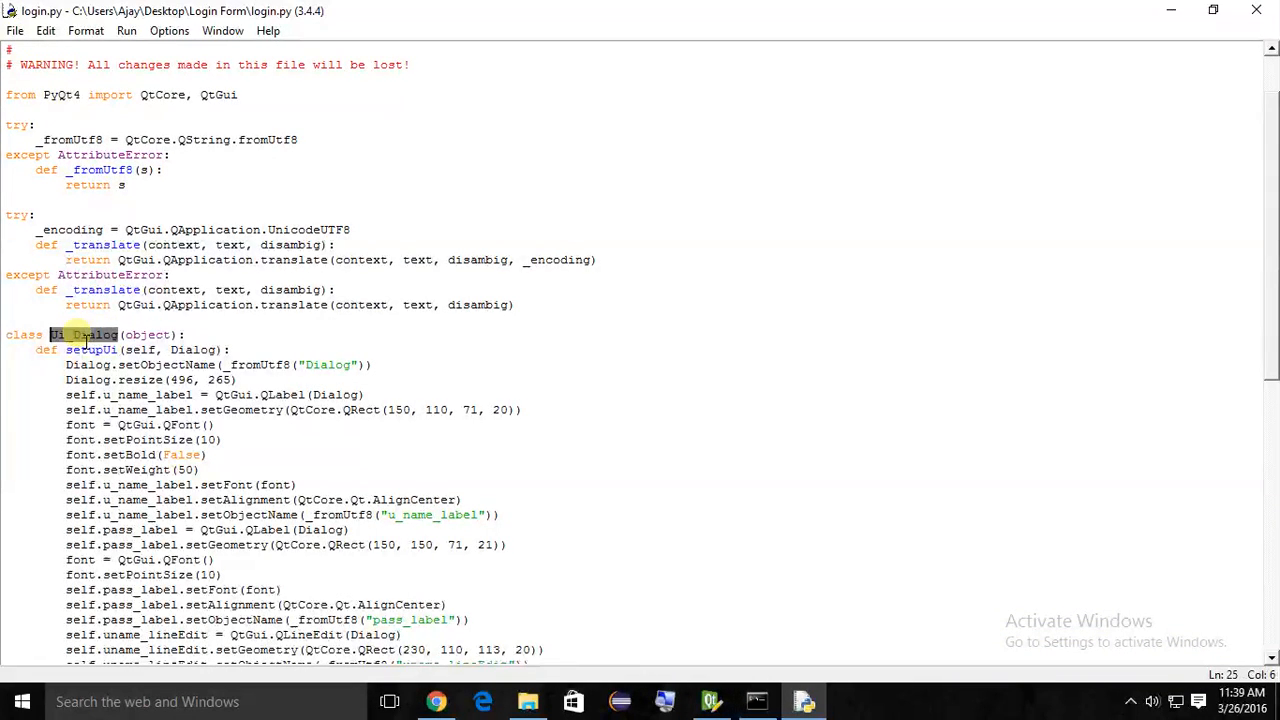
- Inspect setupUi code, highlighting u_name_label, QLabel and its Dialog parent
left_click(83, 334)
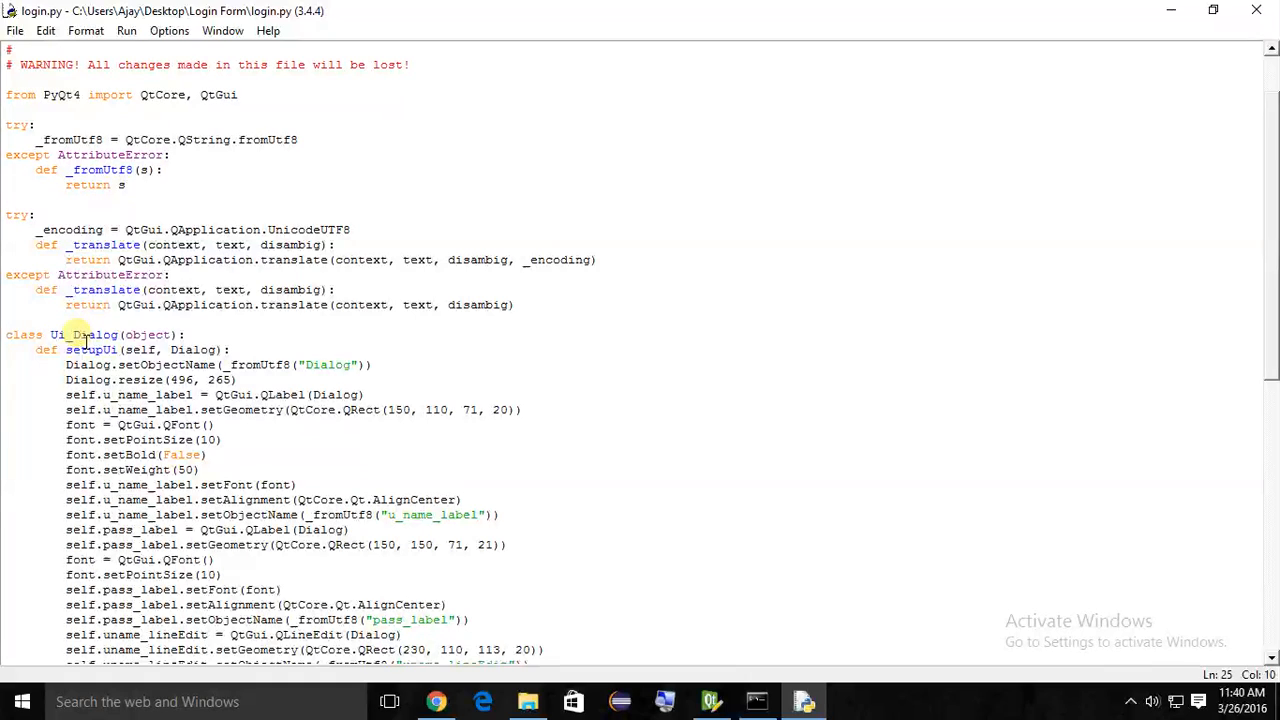
double_click(90, 350)
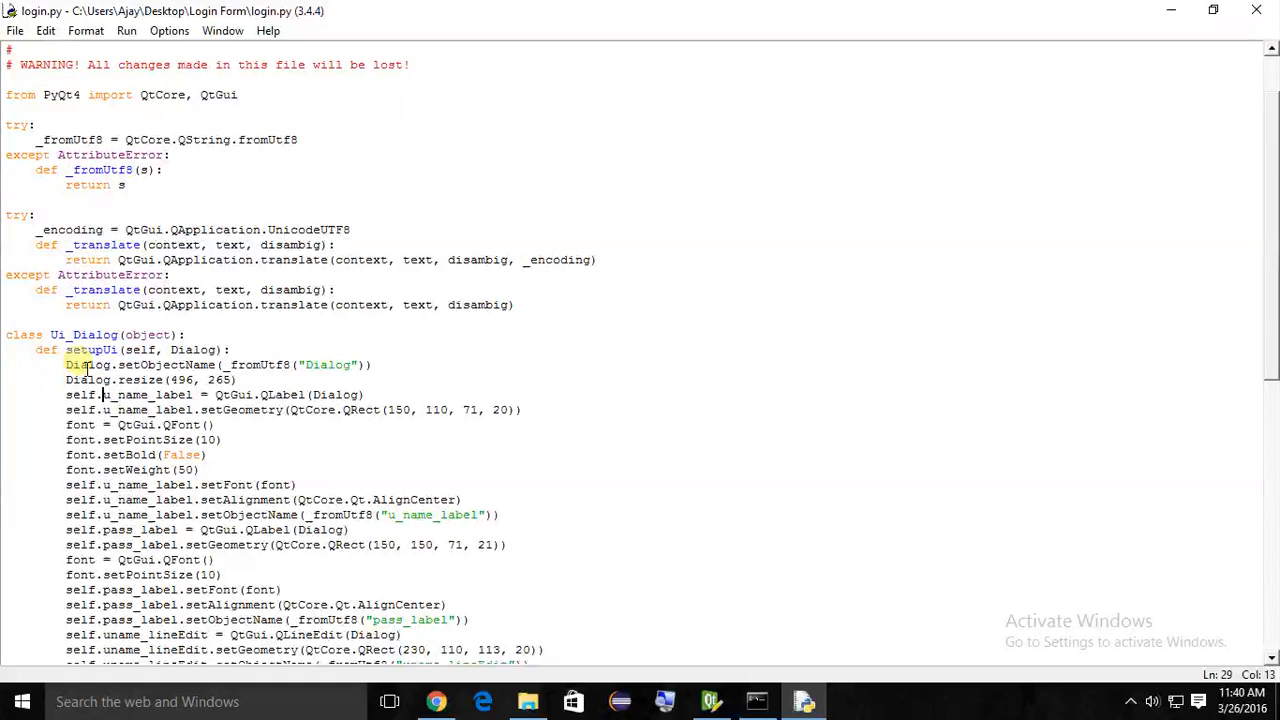
double_click(86, 364)
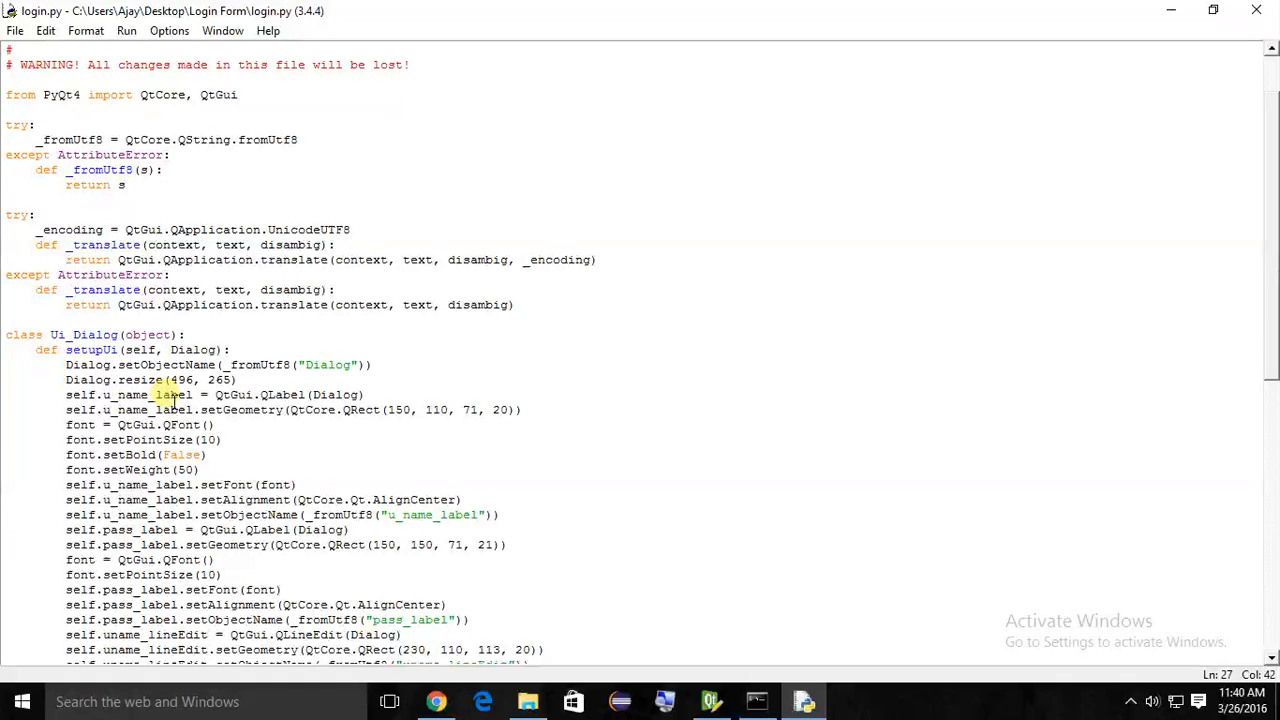
double_click(88, 380)
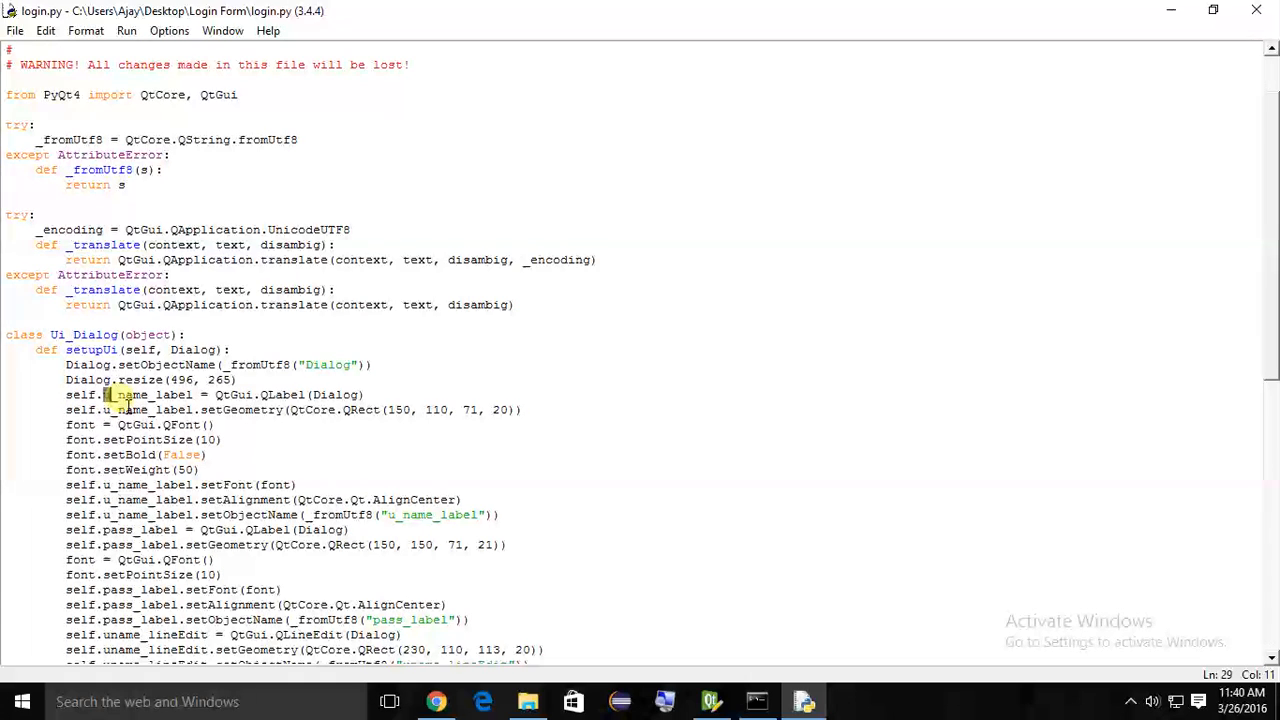
double_click(148, 394)
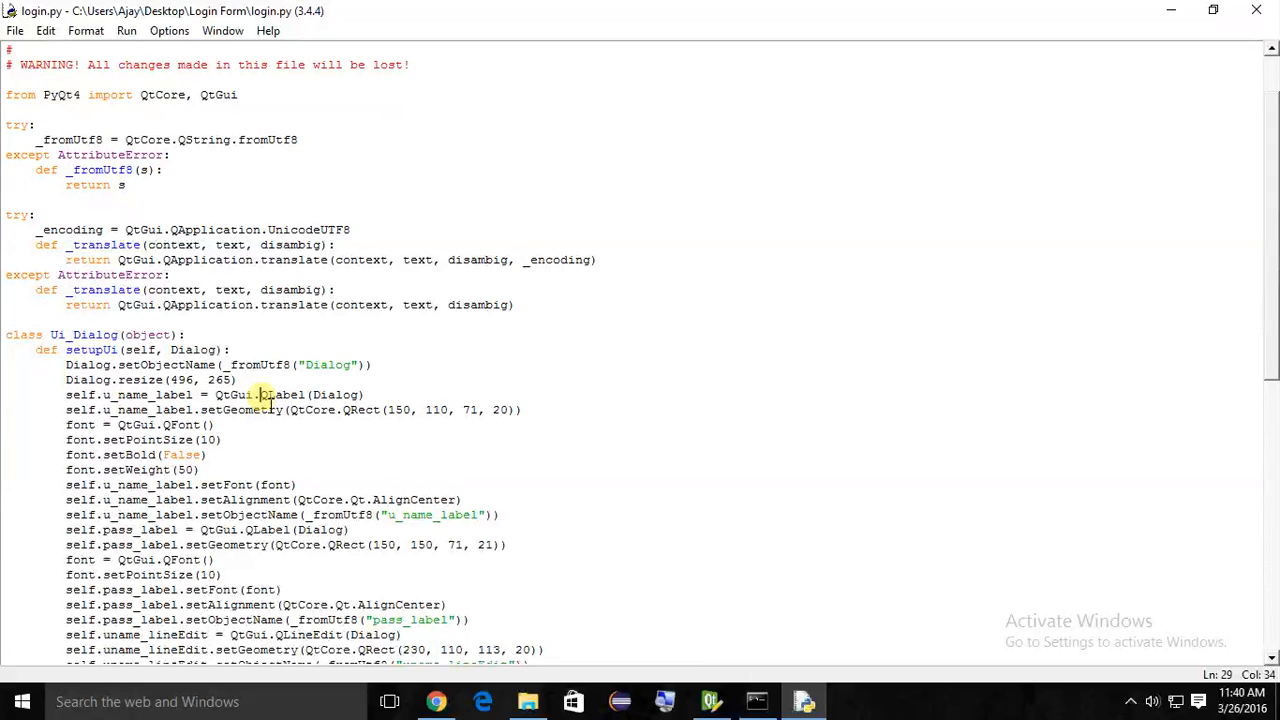
double_click(335, 394)
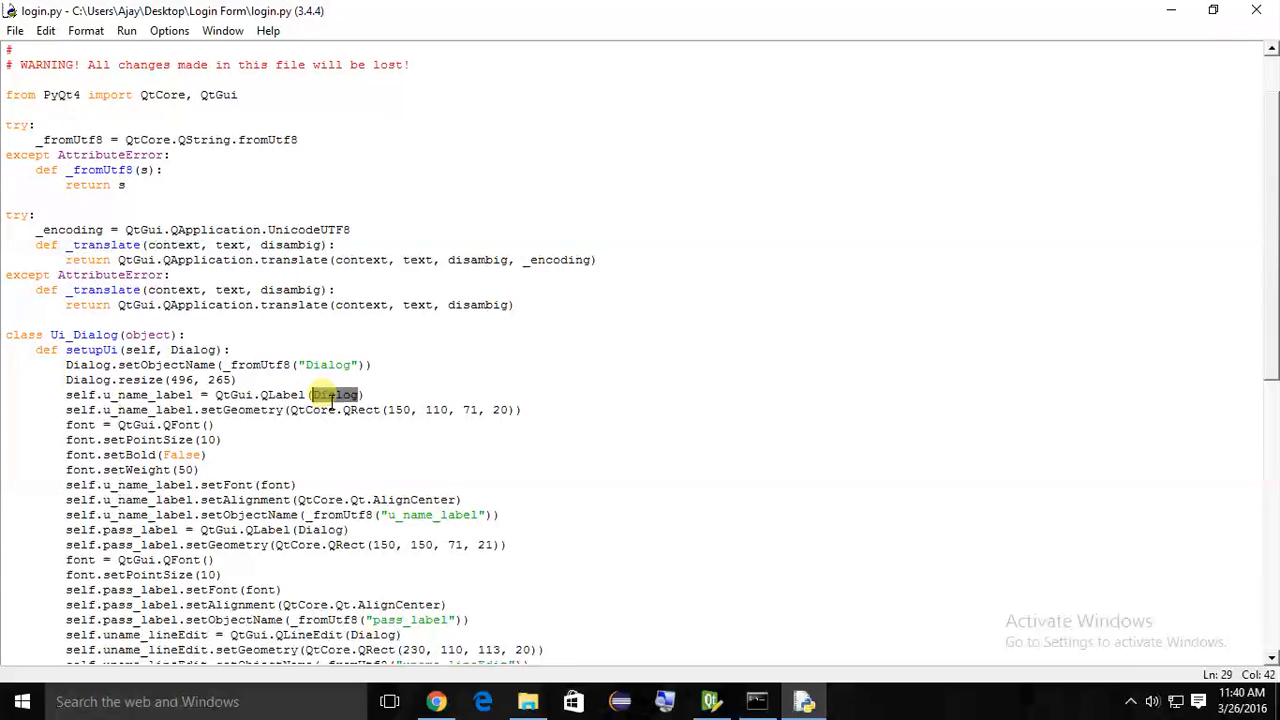
left_click(105, 394)
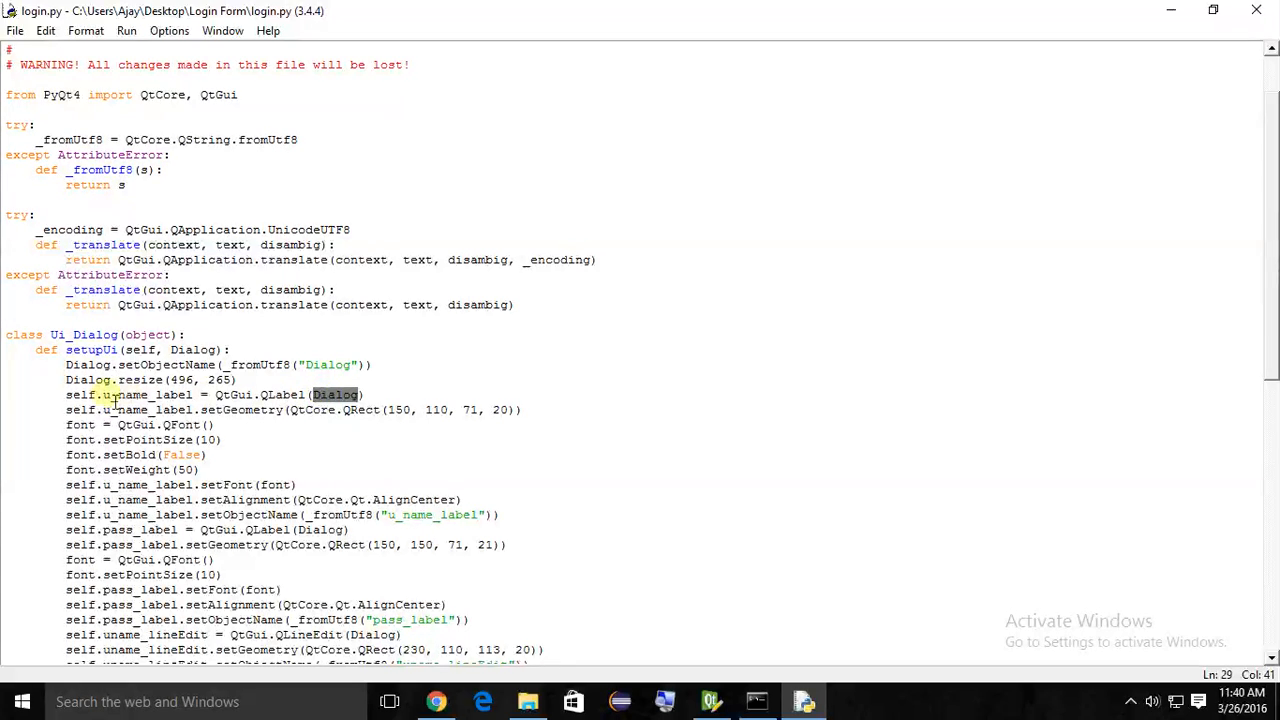
double_click(140, 394)
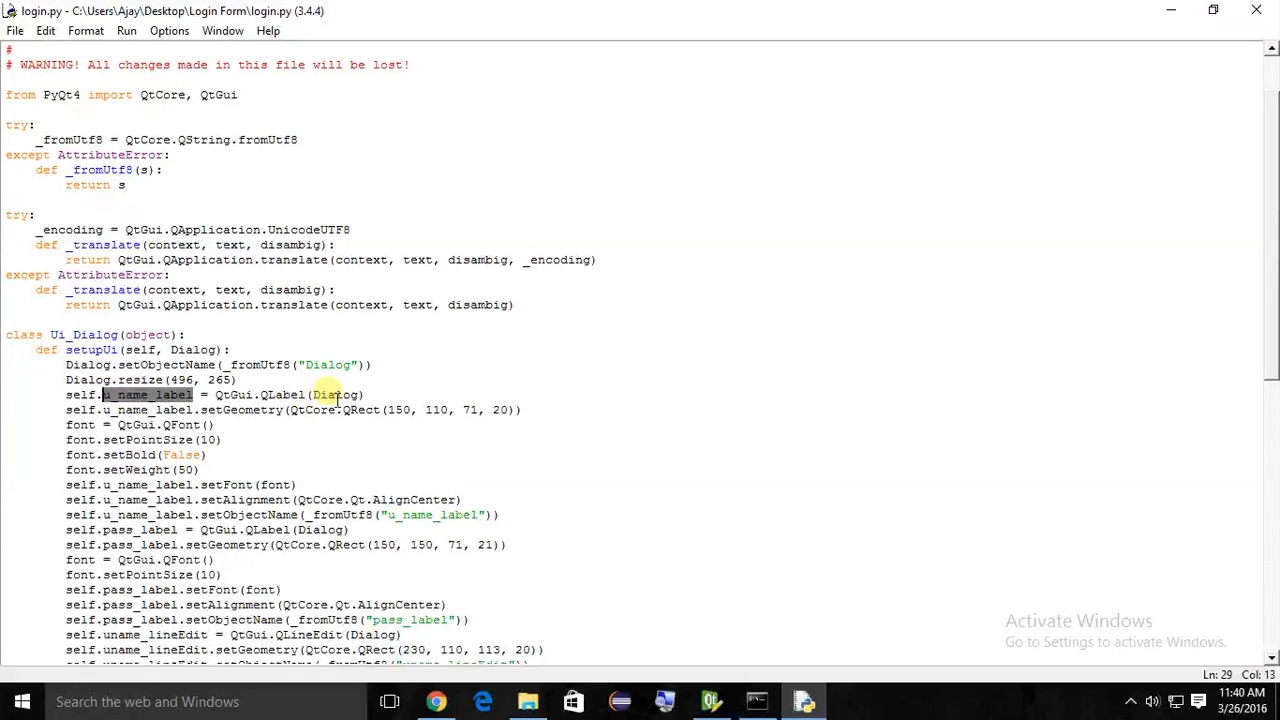
double_click(336, 394)
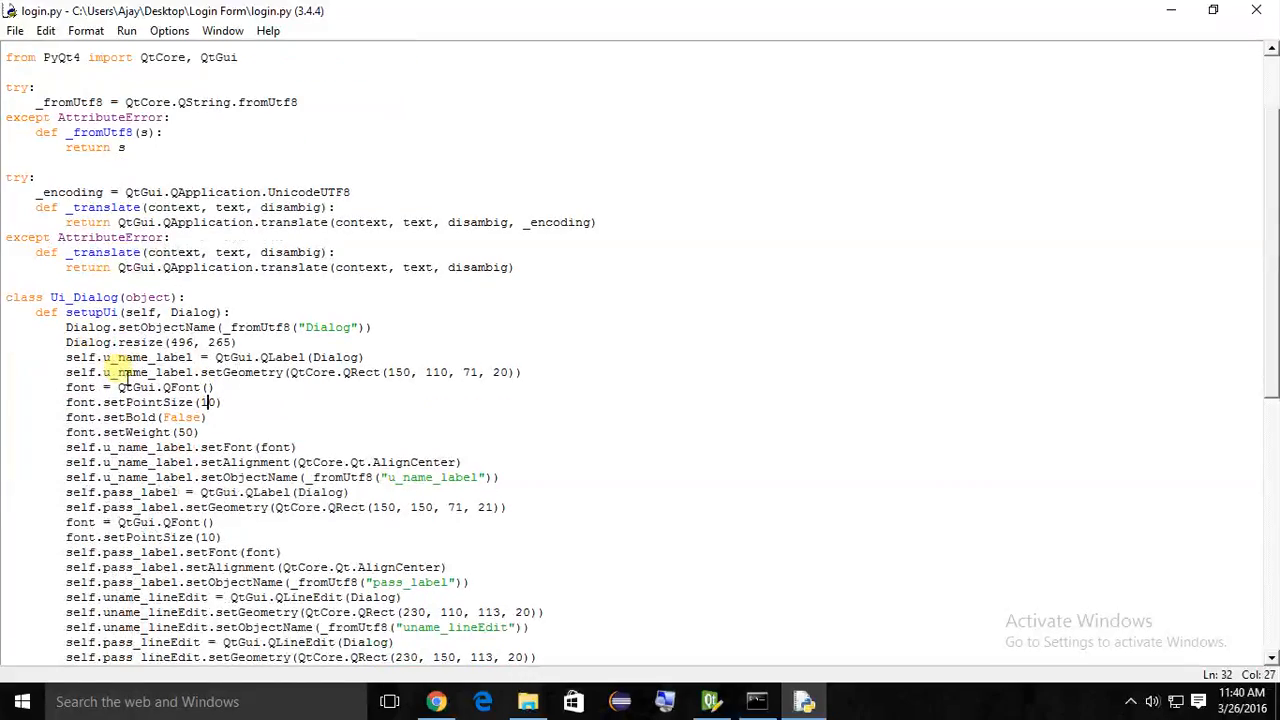
- Replace 'Dialog' in setWindowTitle with 'Login Form' in retranslateUi
scroll("down", 3)
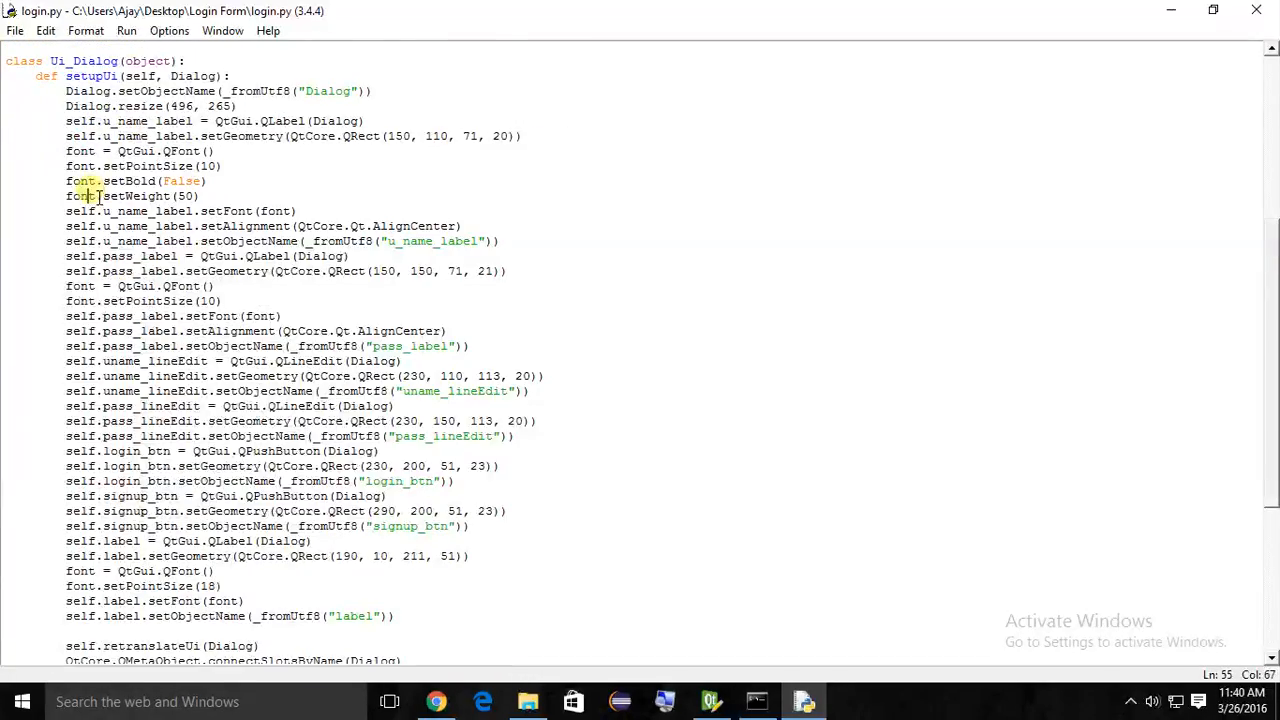
scroll("down", 3)
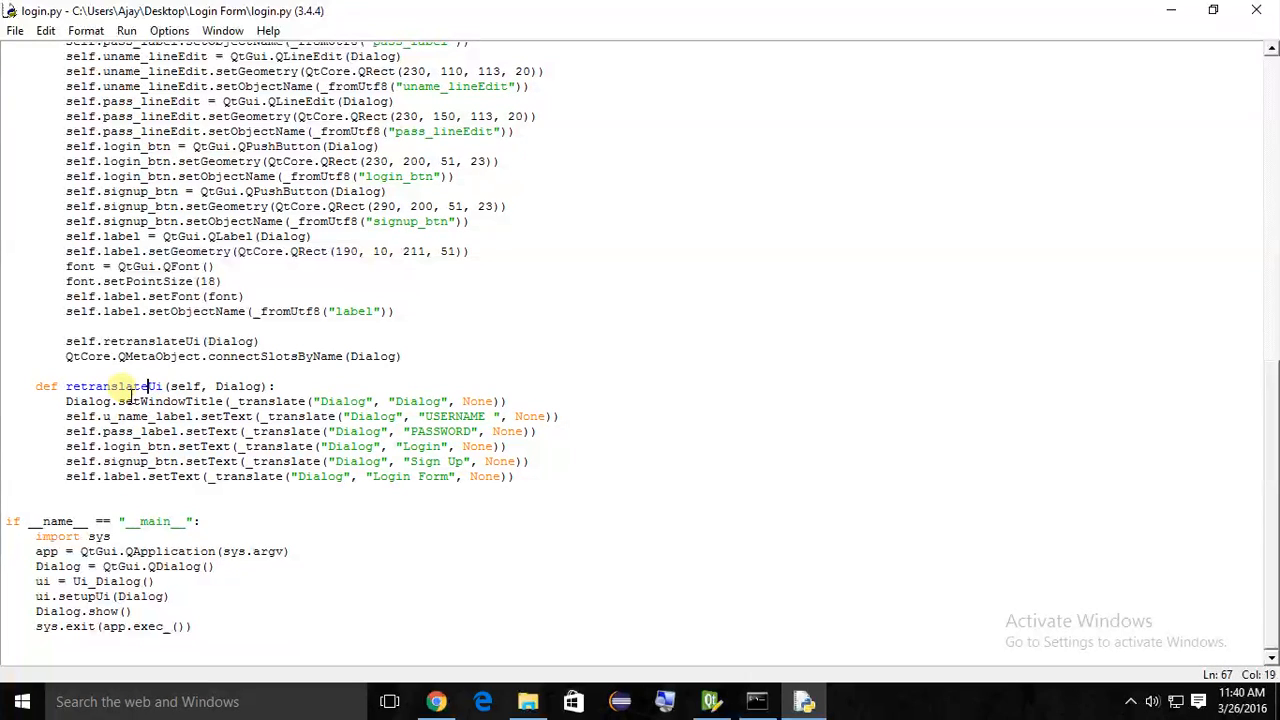
double_click(87, 401)
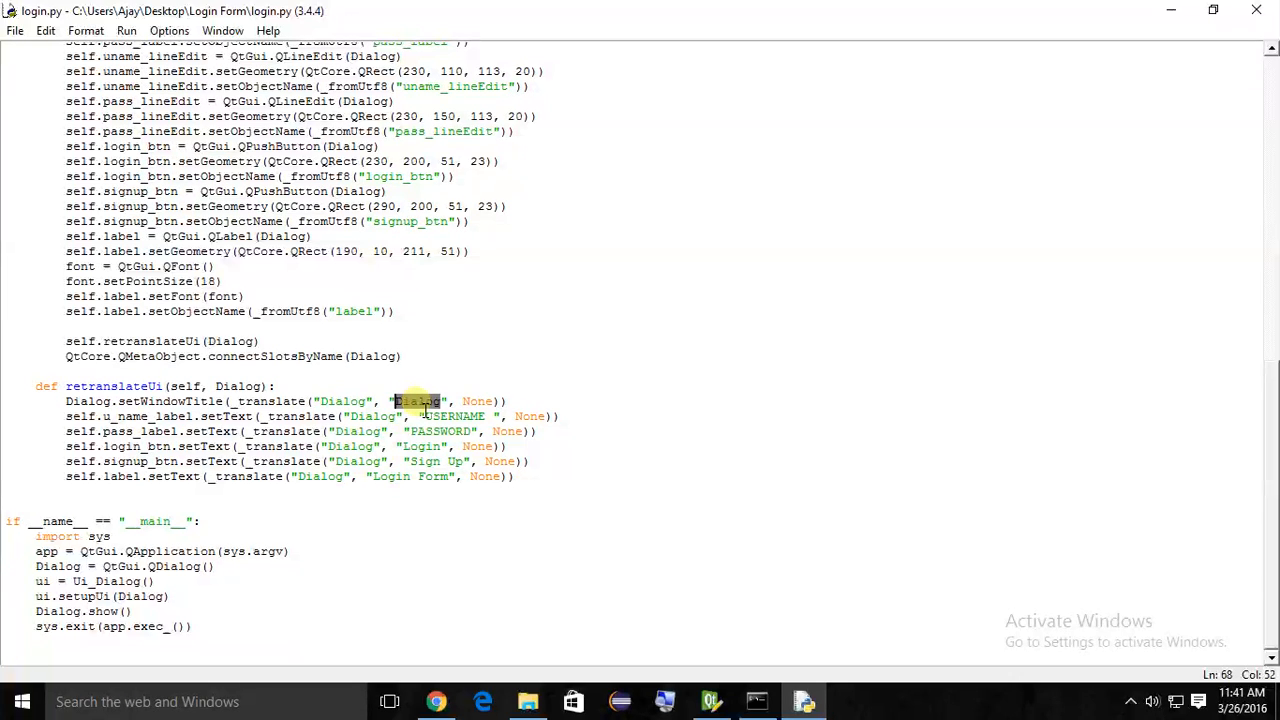
type("Login Form")
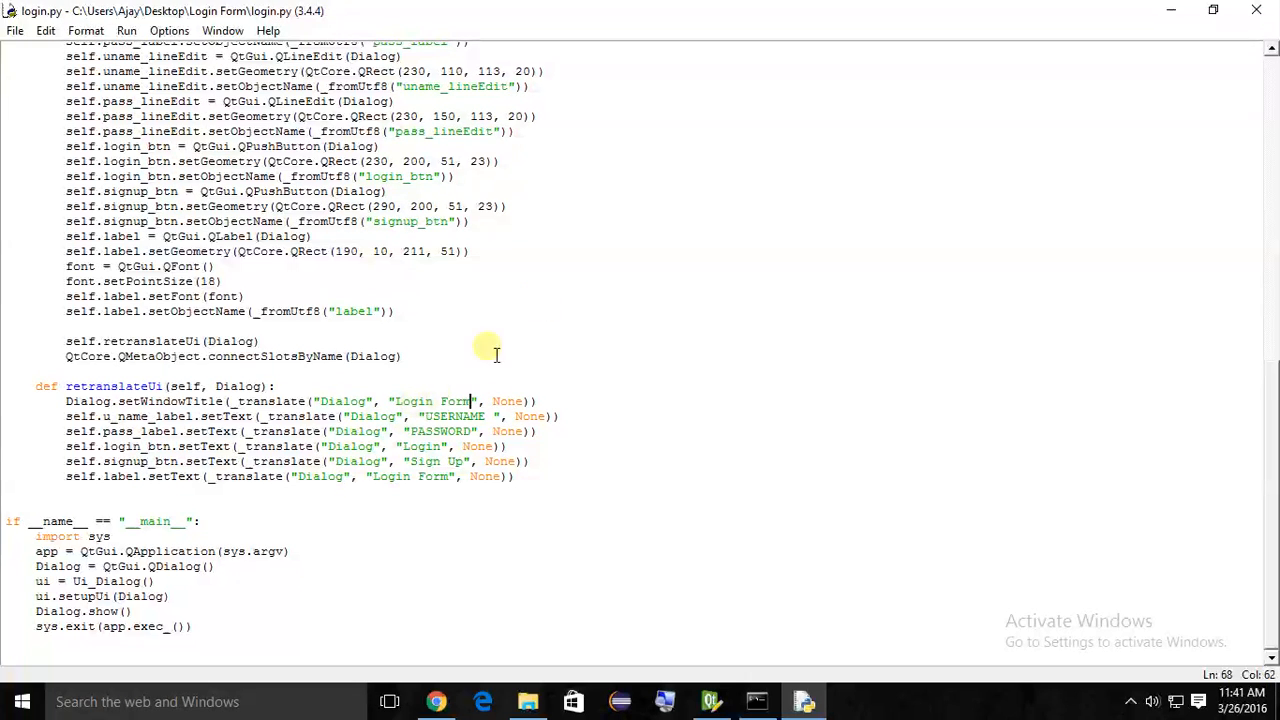
left_click(527, 701)
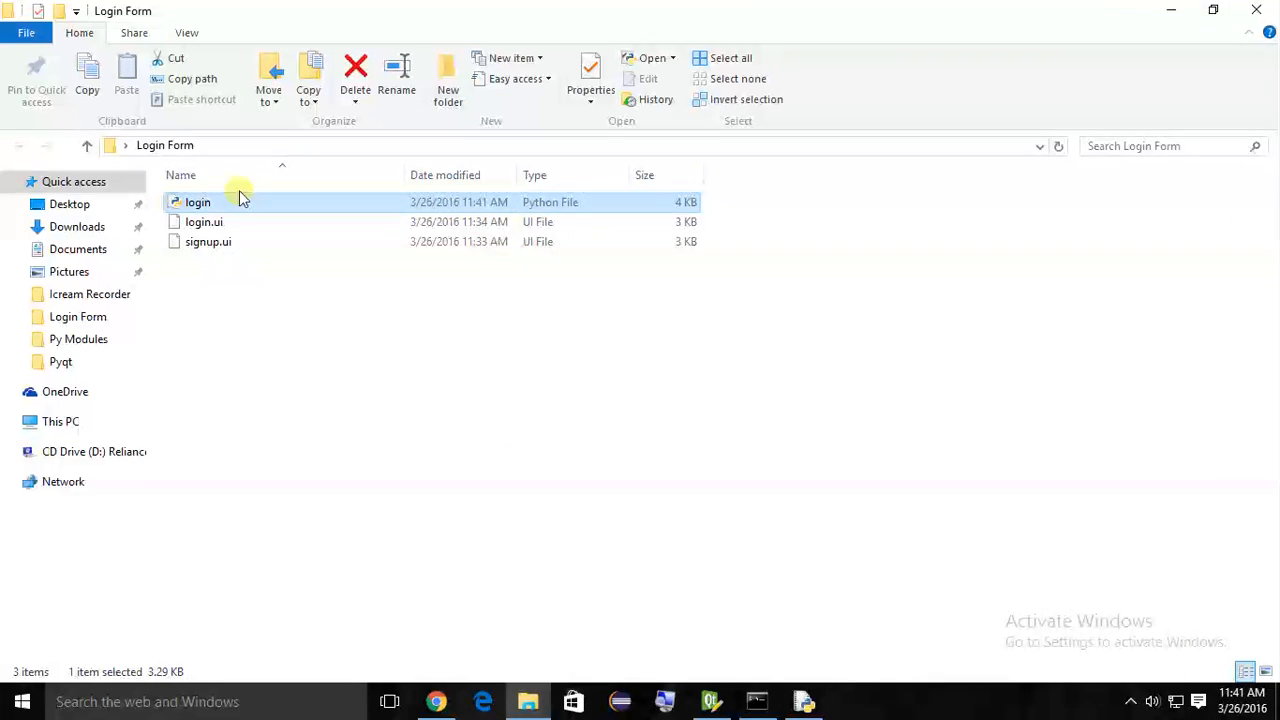
- Launch login.py, reposition the Login Form dialog and focus the username field
double_click(198, 202)
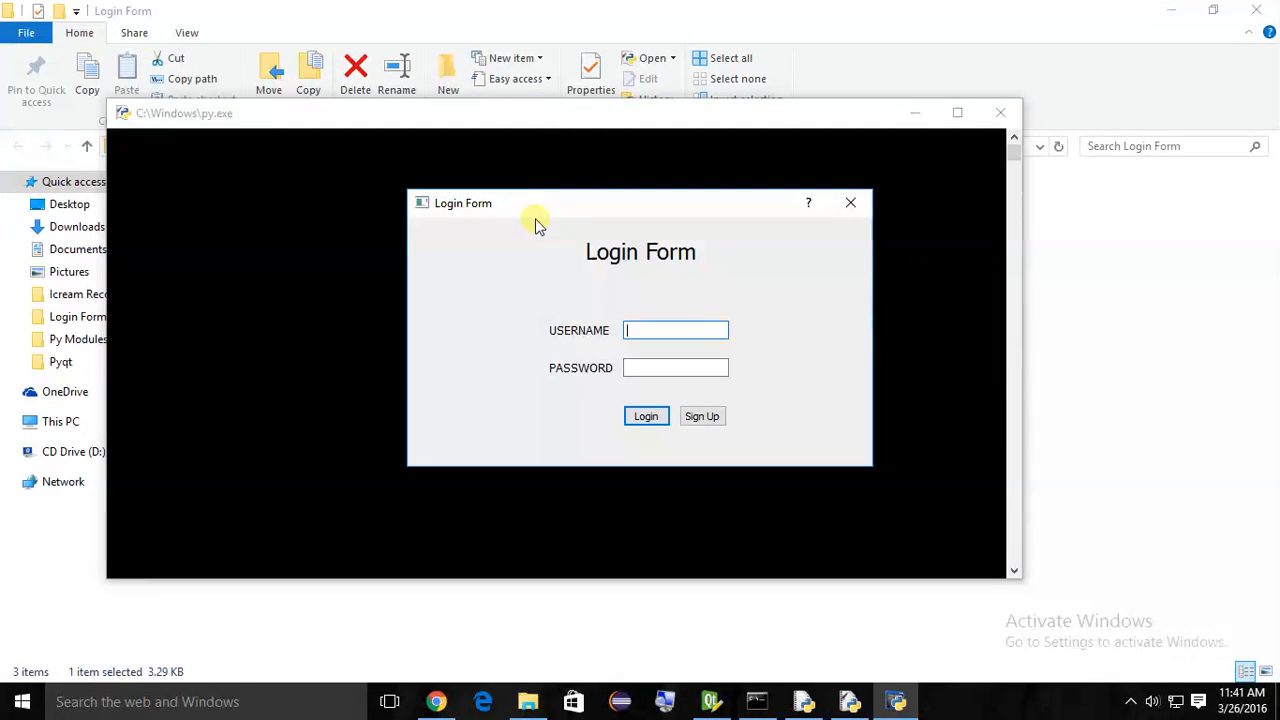
left_click_drag(535, 203, 455, 197)
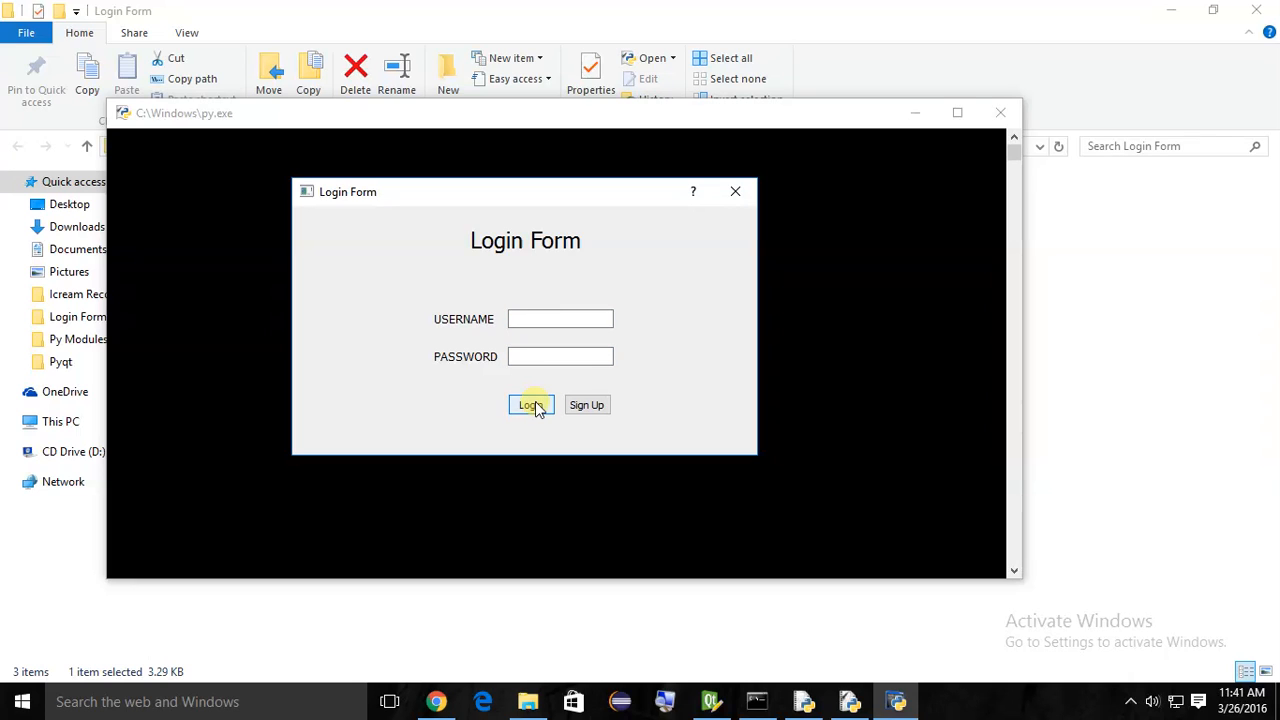
mouse_move(586, 405)
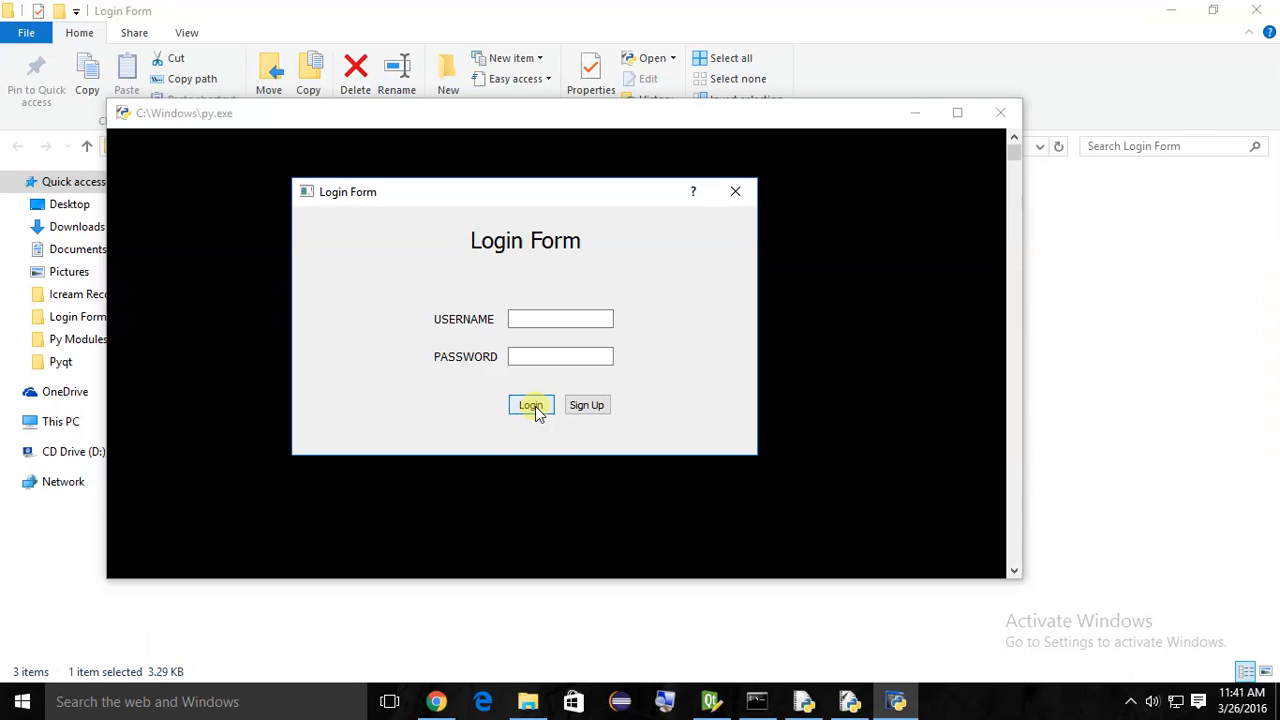
left_click(560, 319)
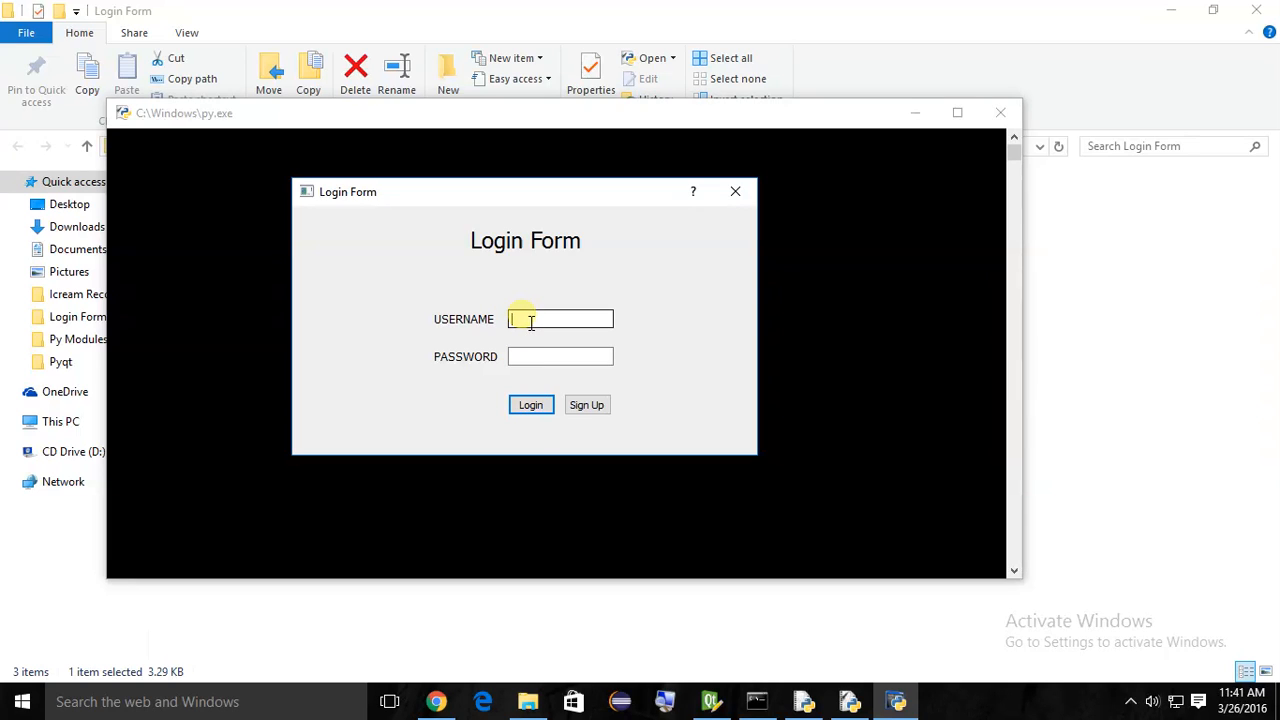
left_click(560, 356)
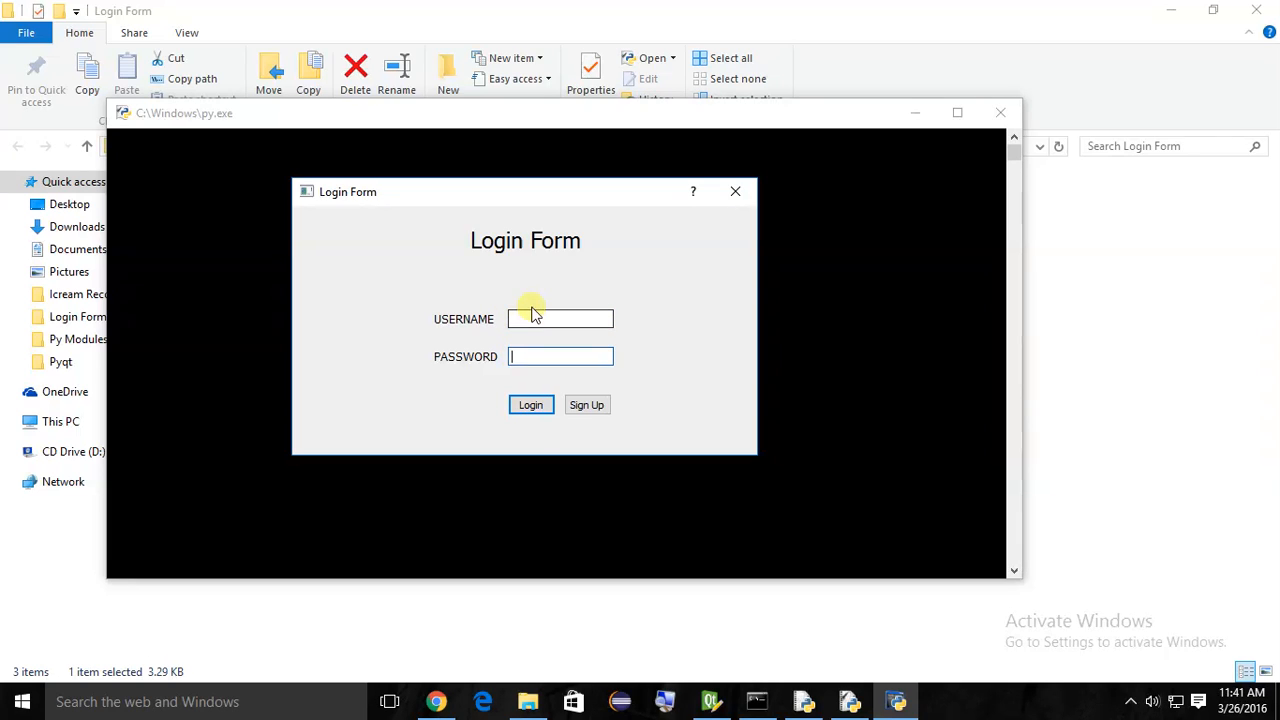
left_click(560, 319)
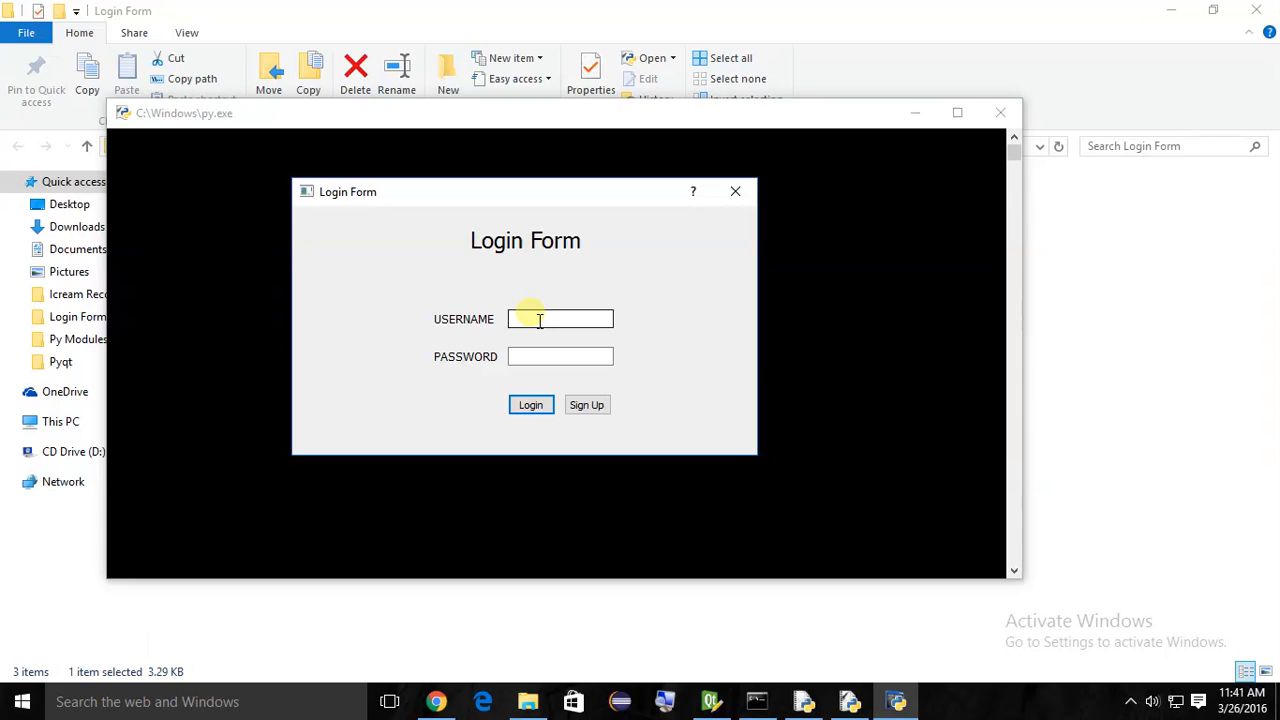
left_click(560, 319)
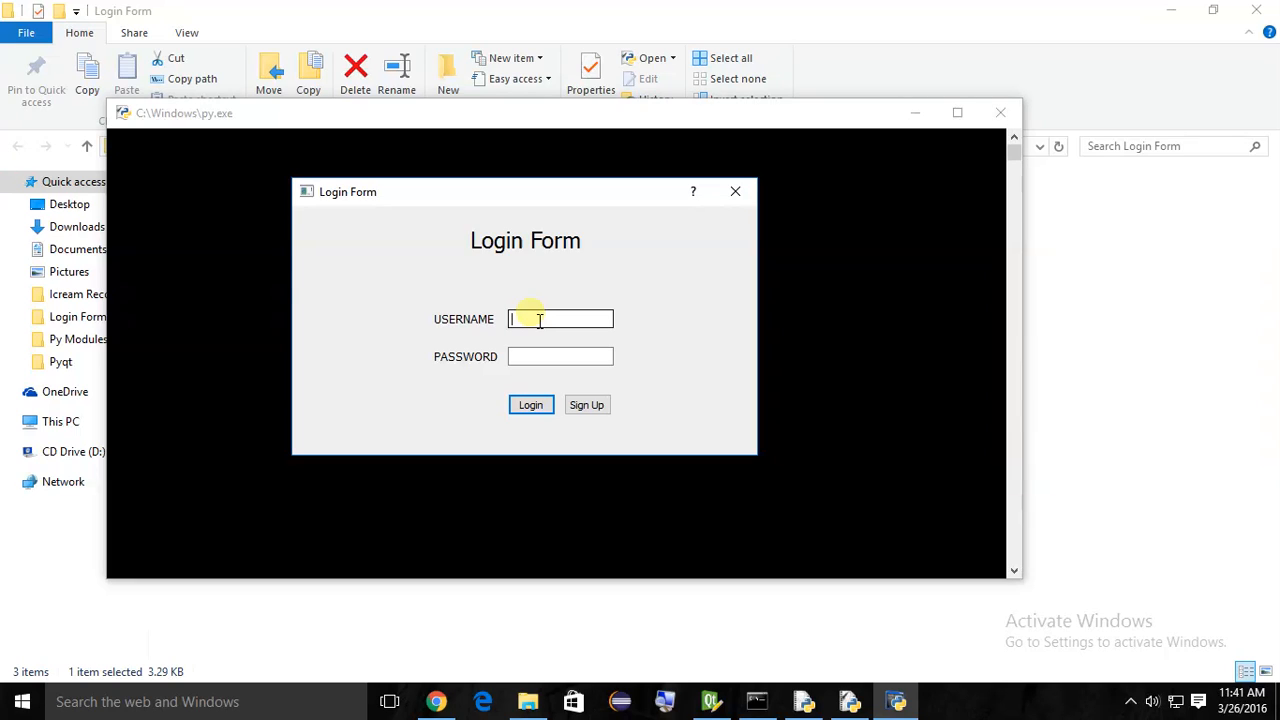
- Enter username 'AJay' and a test password, clear it, and close the dialog
type("AJay")
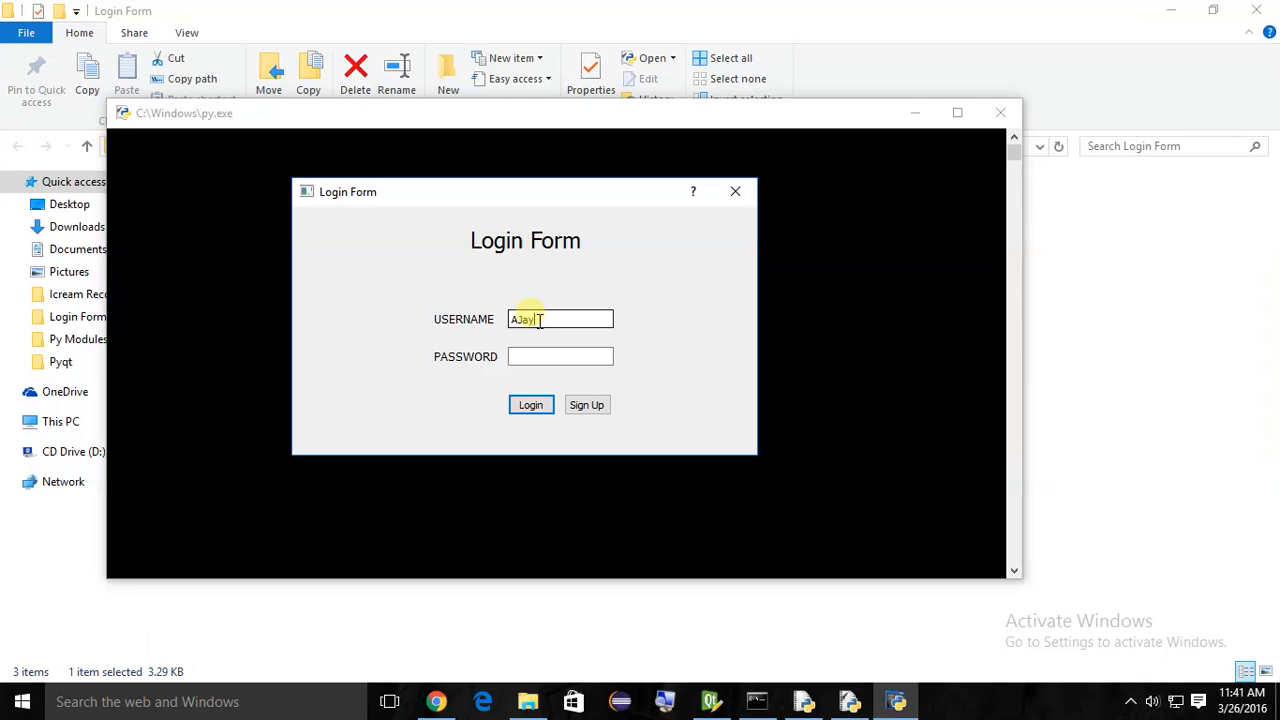
type("AHfdahf")
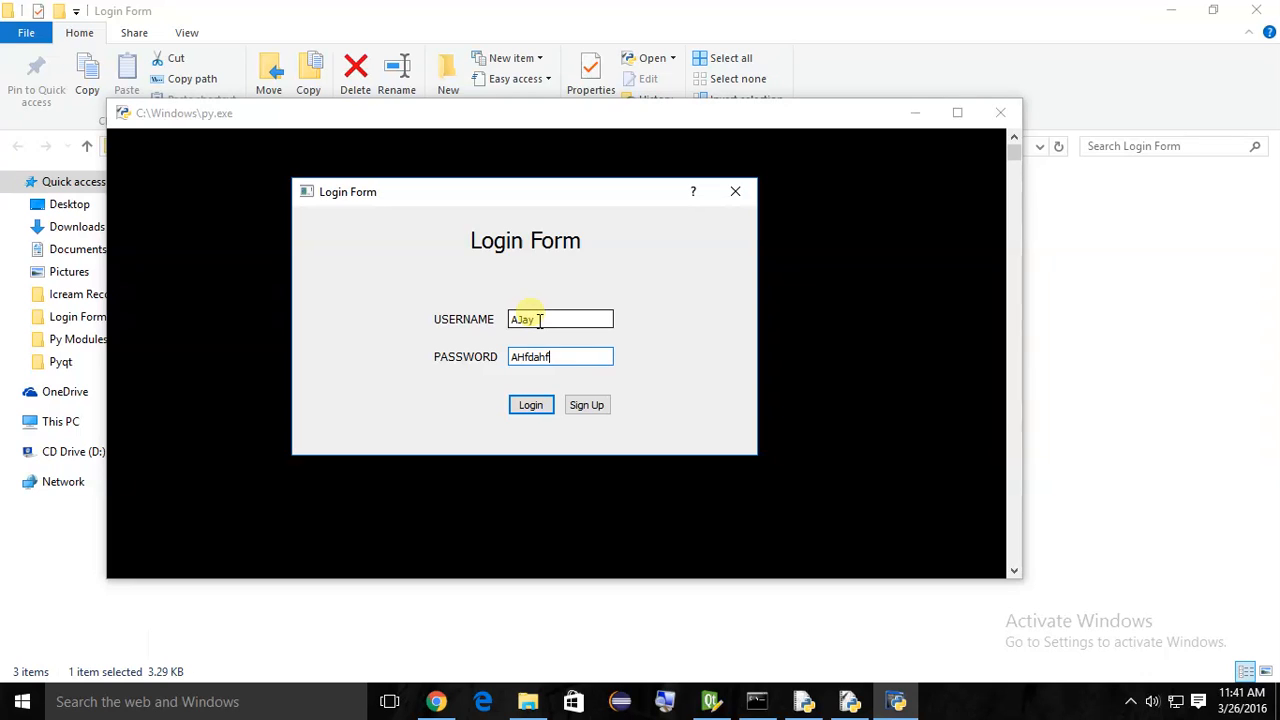
left_click(530, 405)
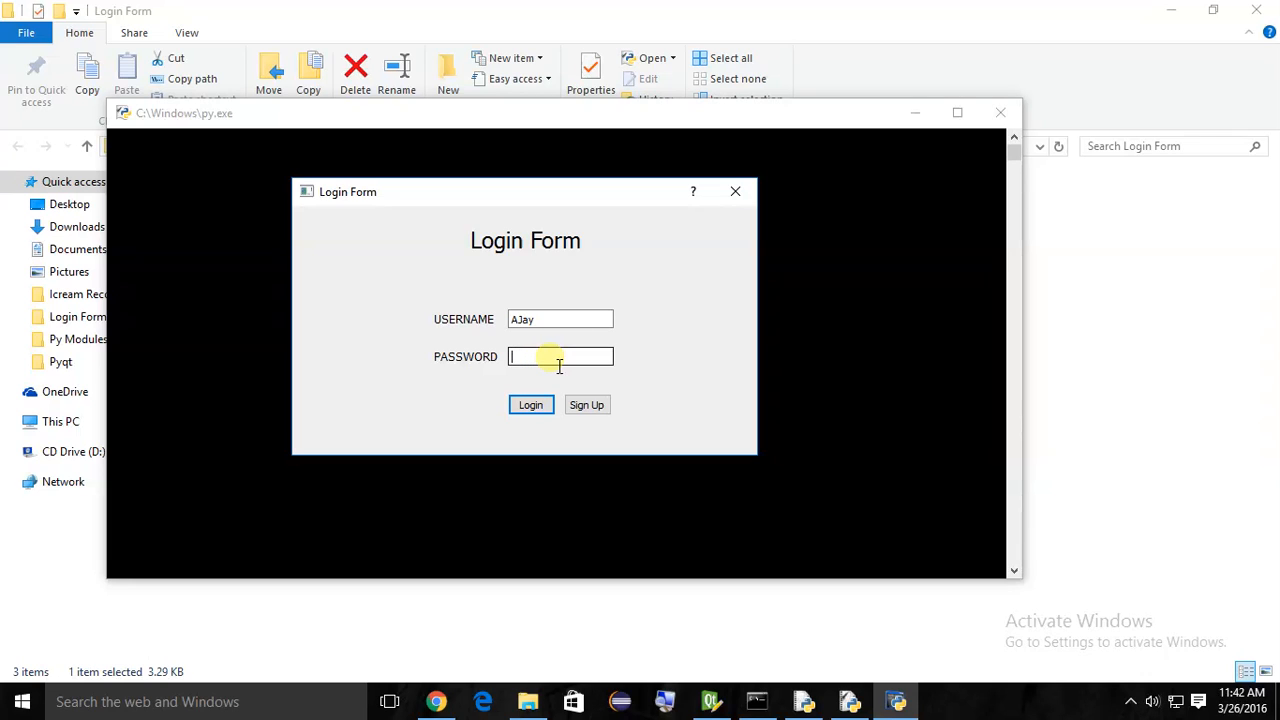
type("fasdfjdfasdkfj")
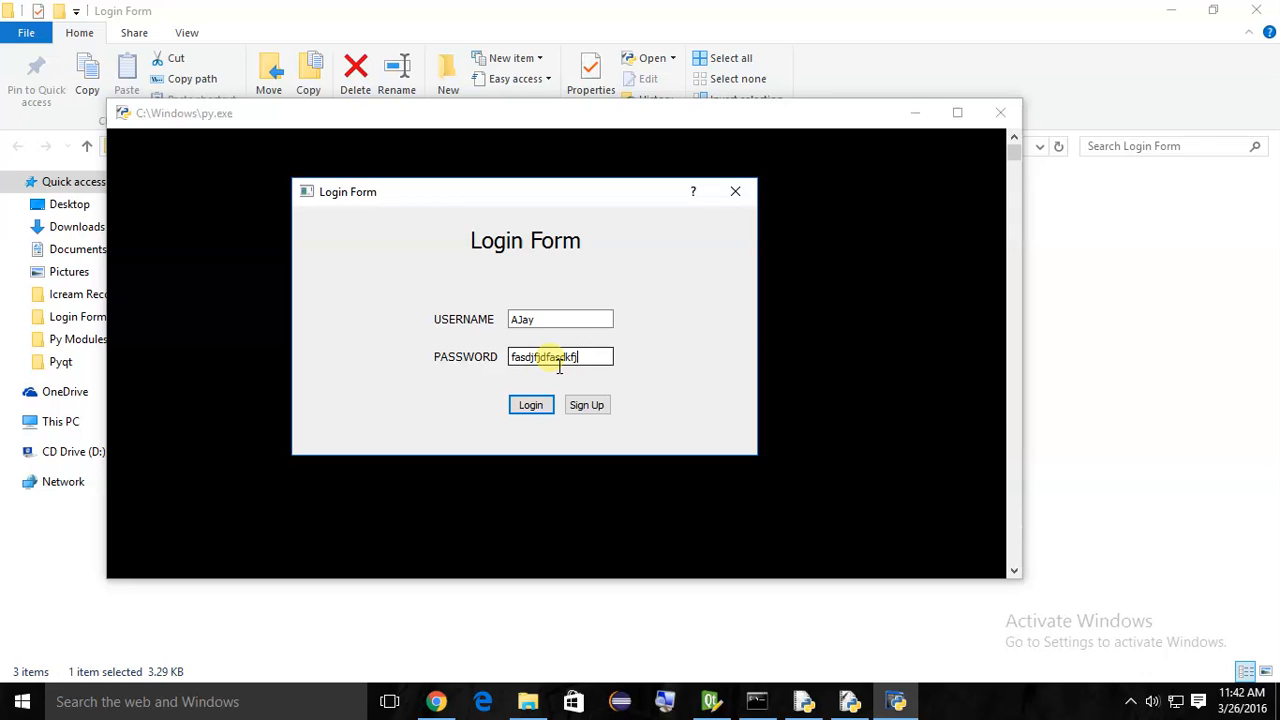
key("BackSpace")
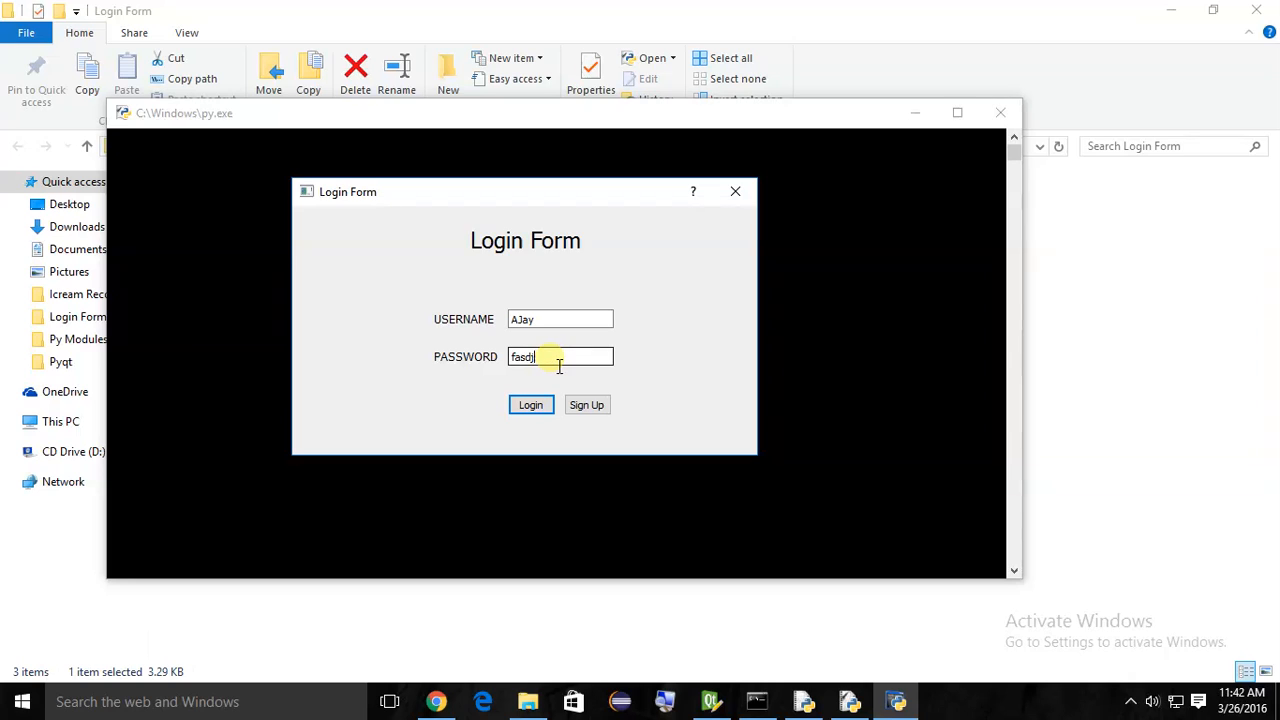
type("dfasdf")
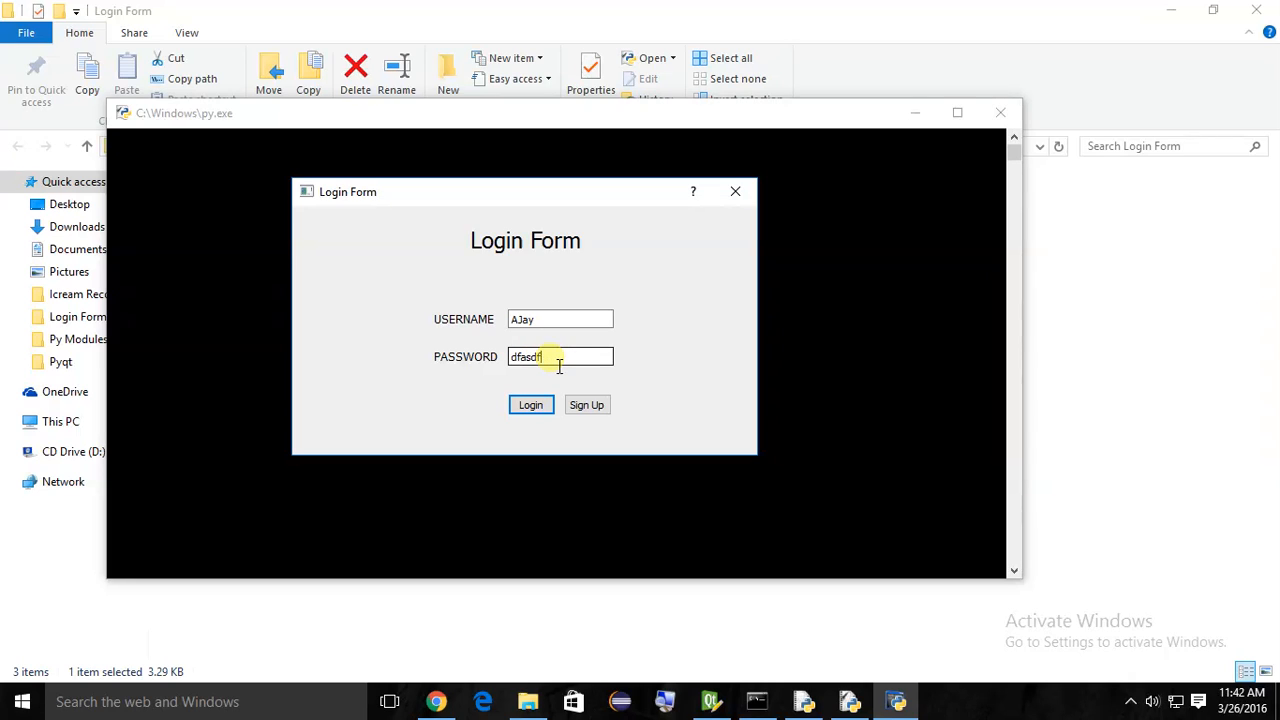
key("Ctrl+a")
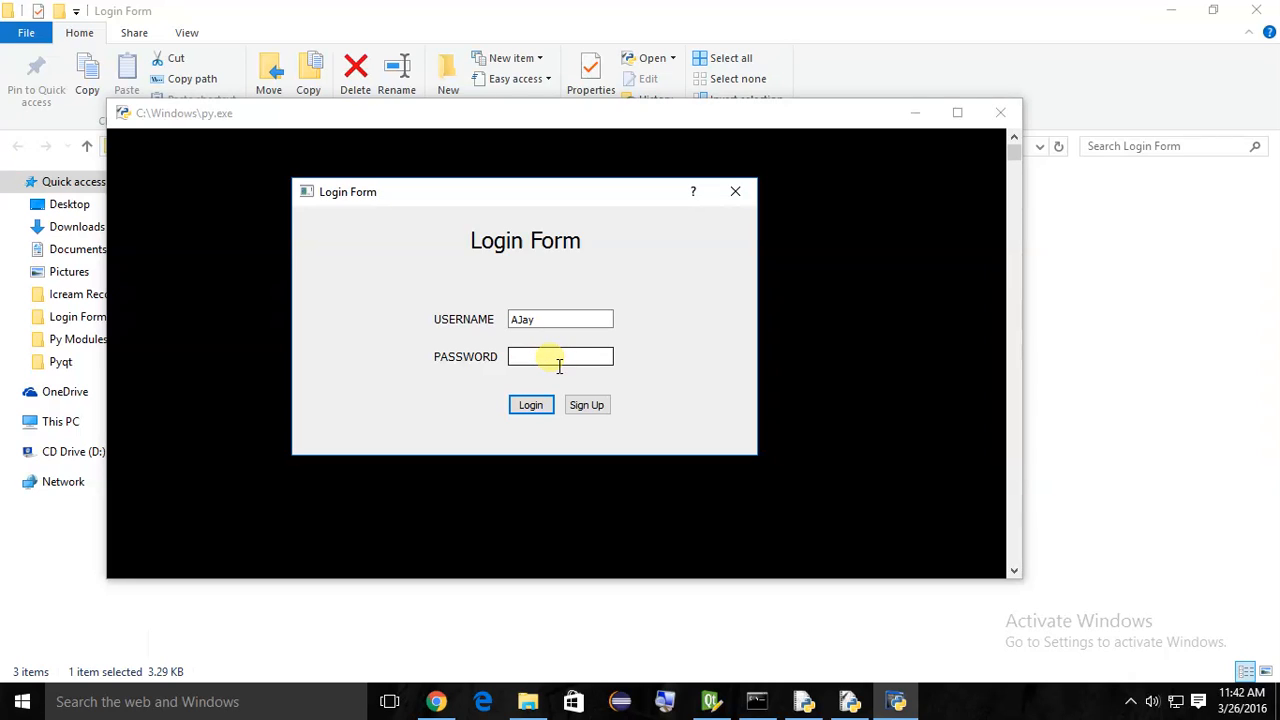
left_click(560, 356)
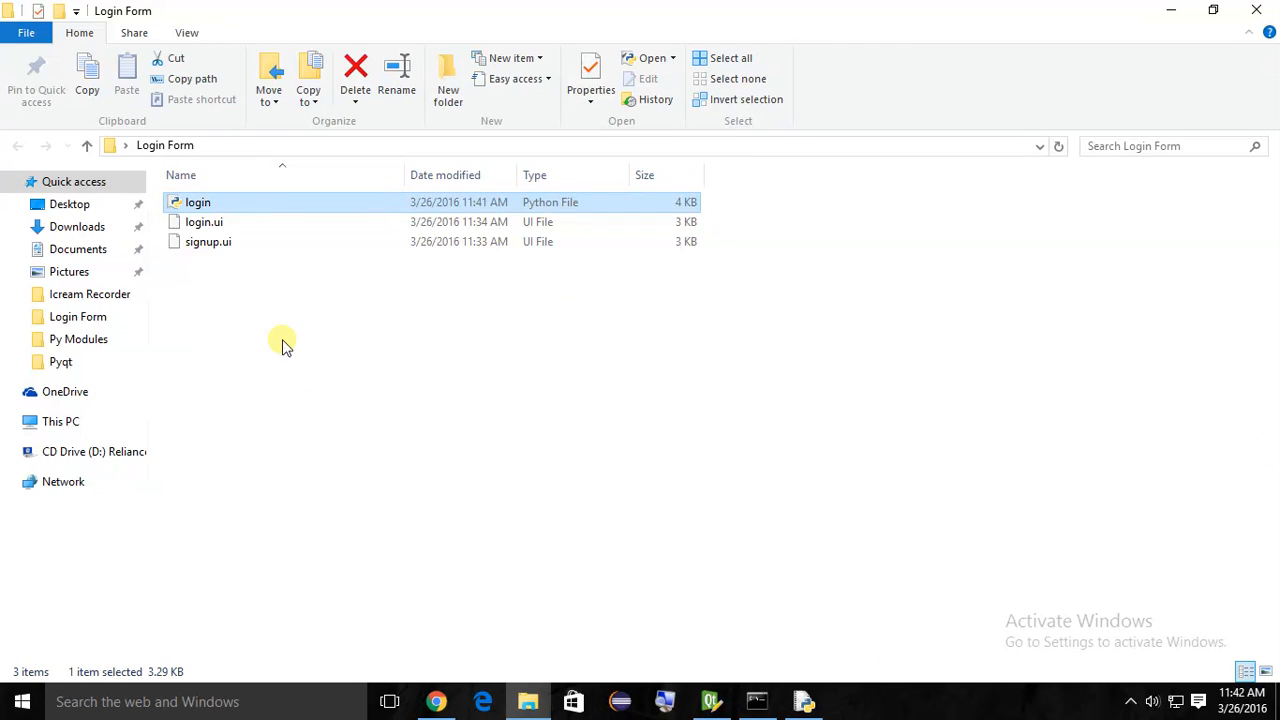
- Glance at login.py's main block, then relaunch login.py from the Login Form folder
left_click(204, 221)
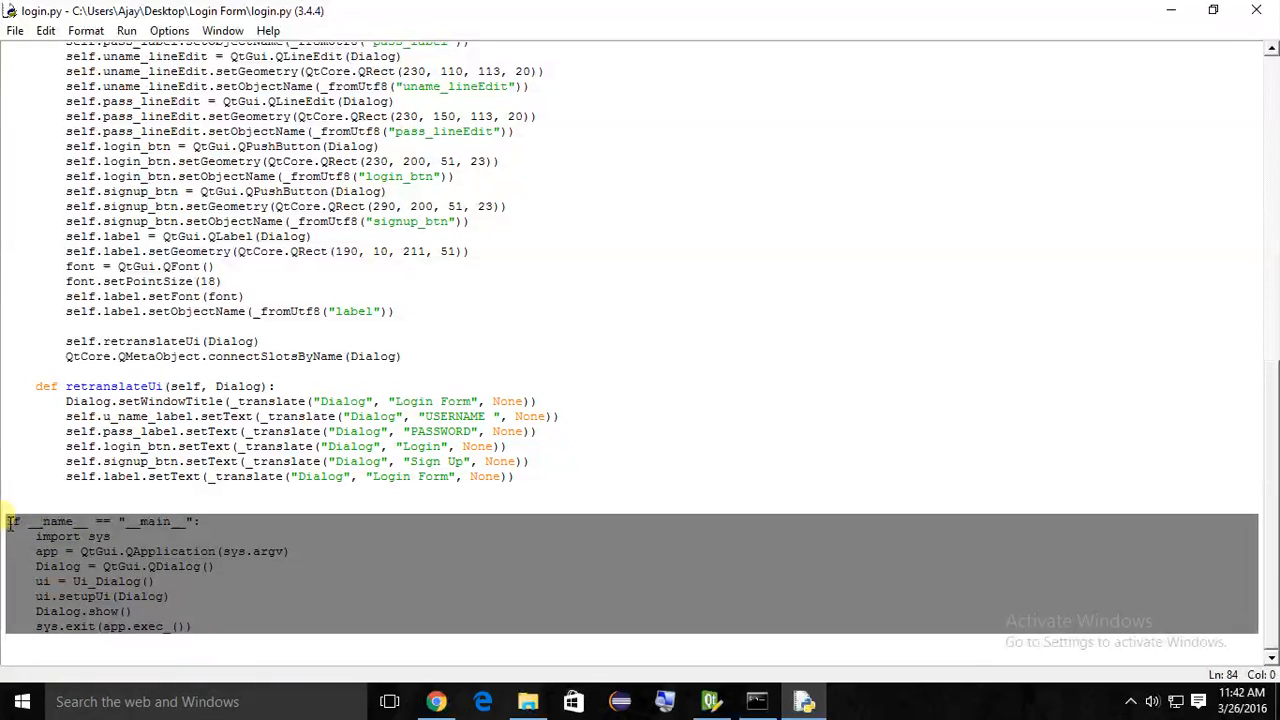
left_click(163, 520)
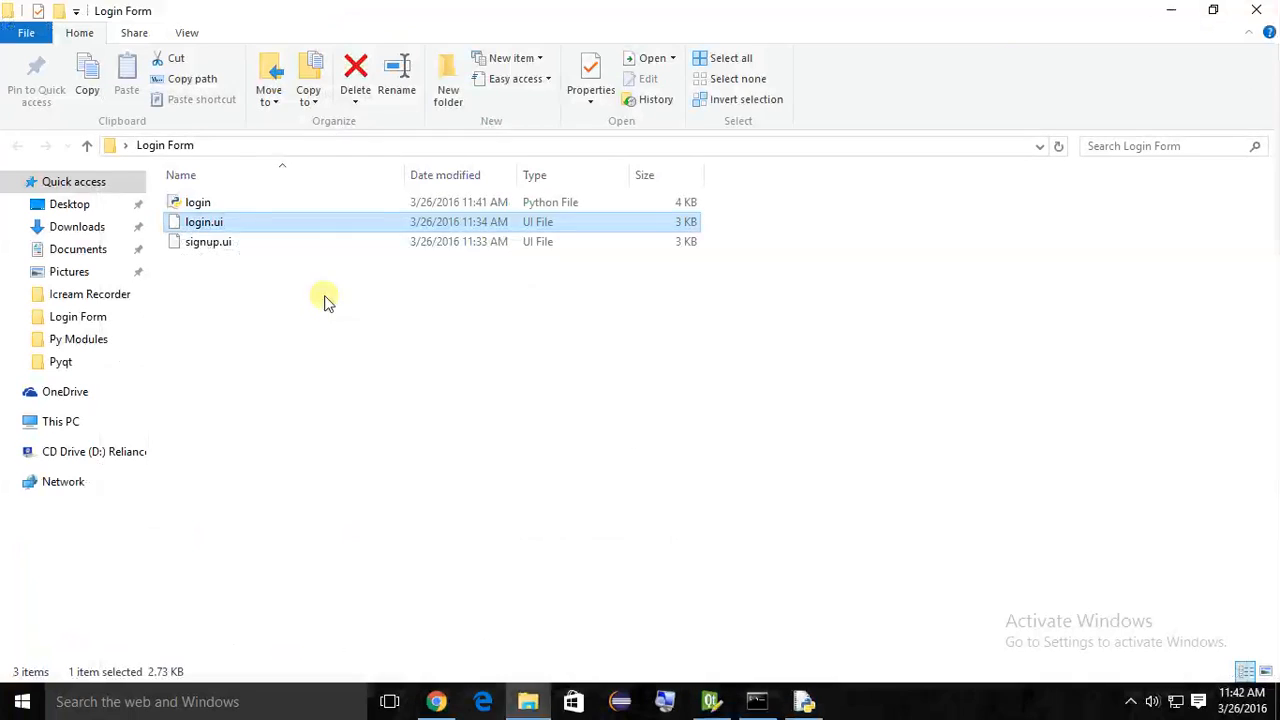
left_click(198, 202)
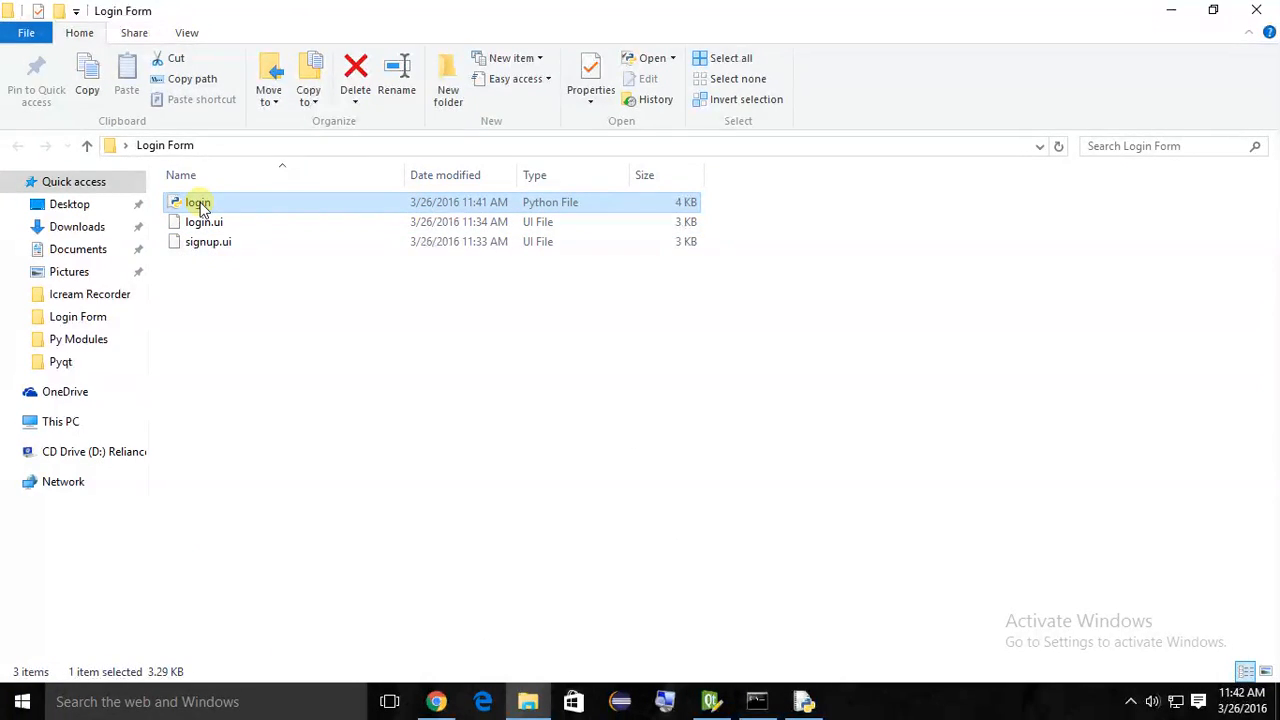
double_click(198, 202)
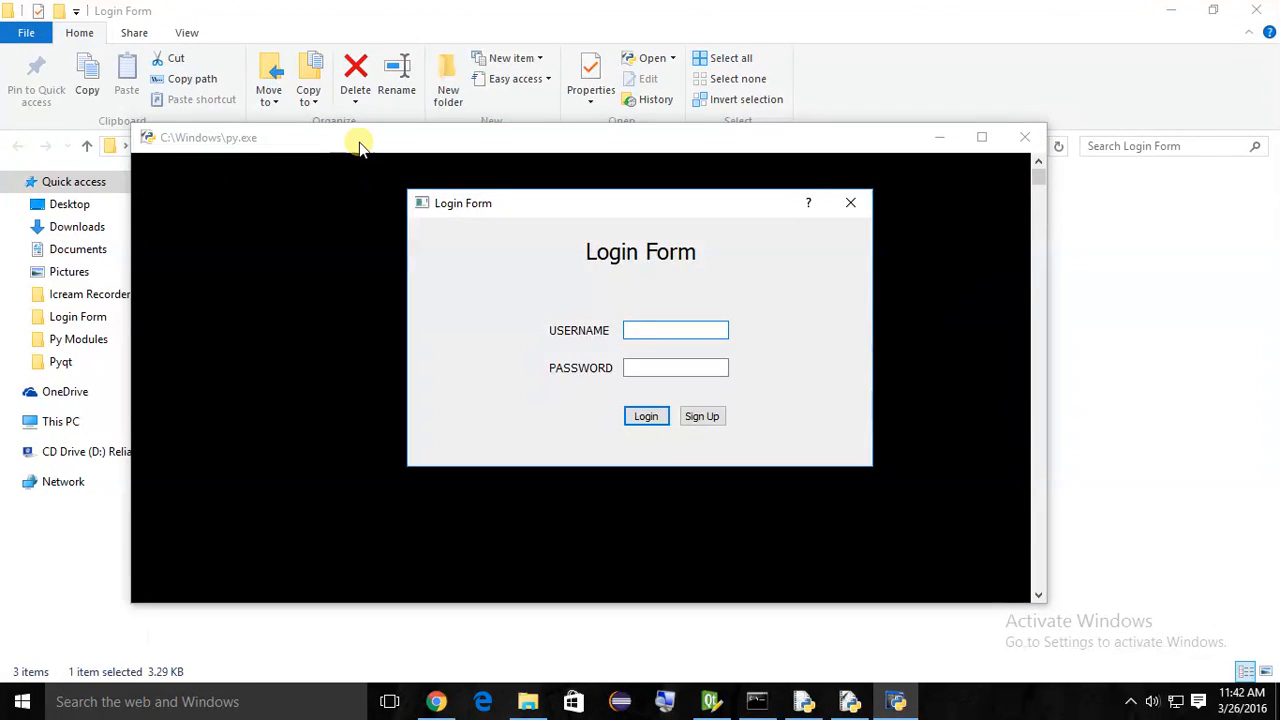
mouse_move(482, 277)
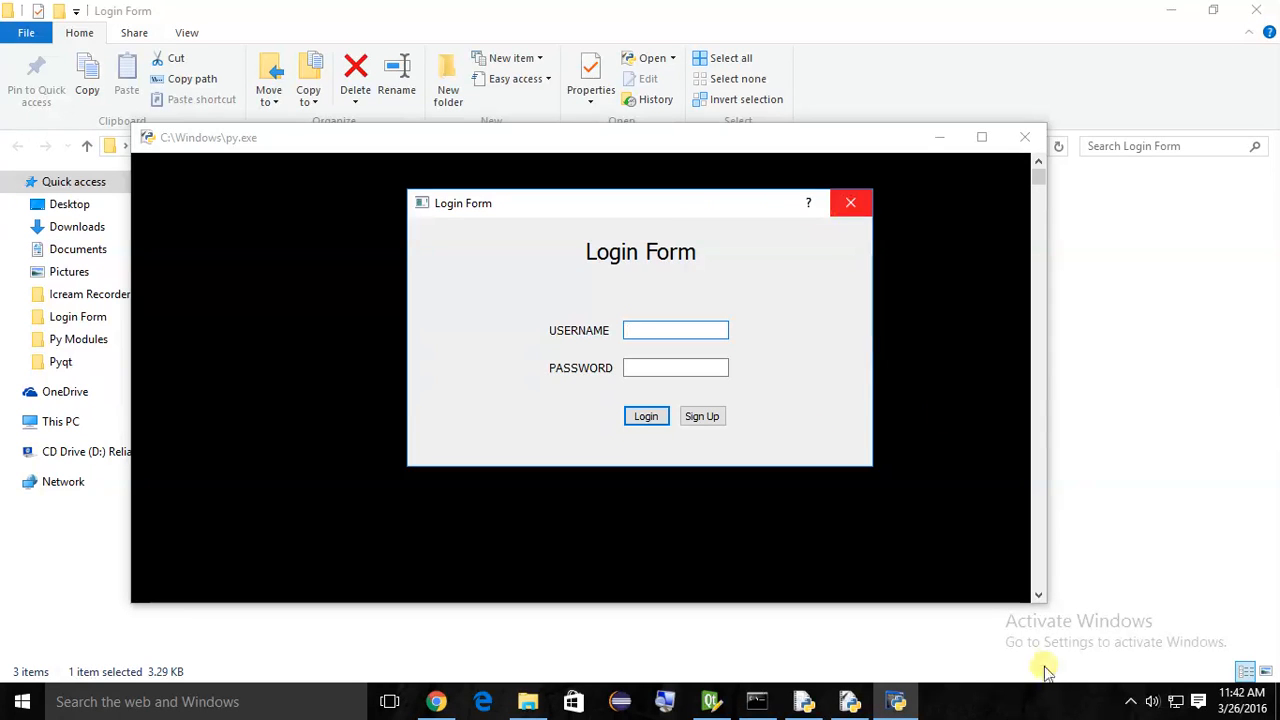
- Close the Login Form dialog, then highlight Ui_Dialog and exec_ while reviewing login.py's main block
left_click(714, 700)
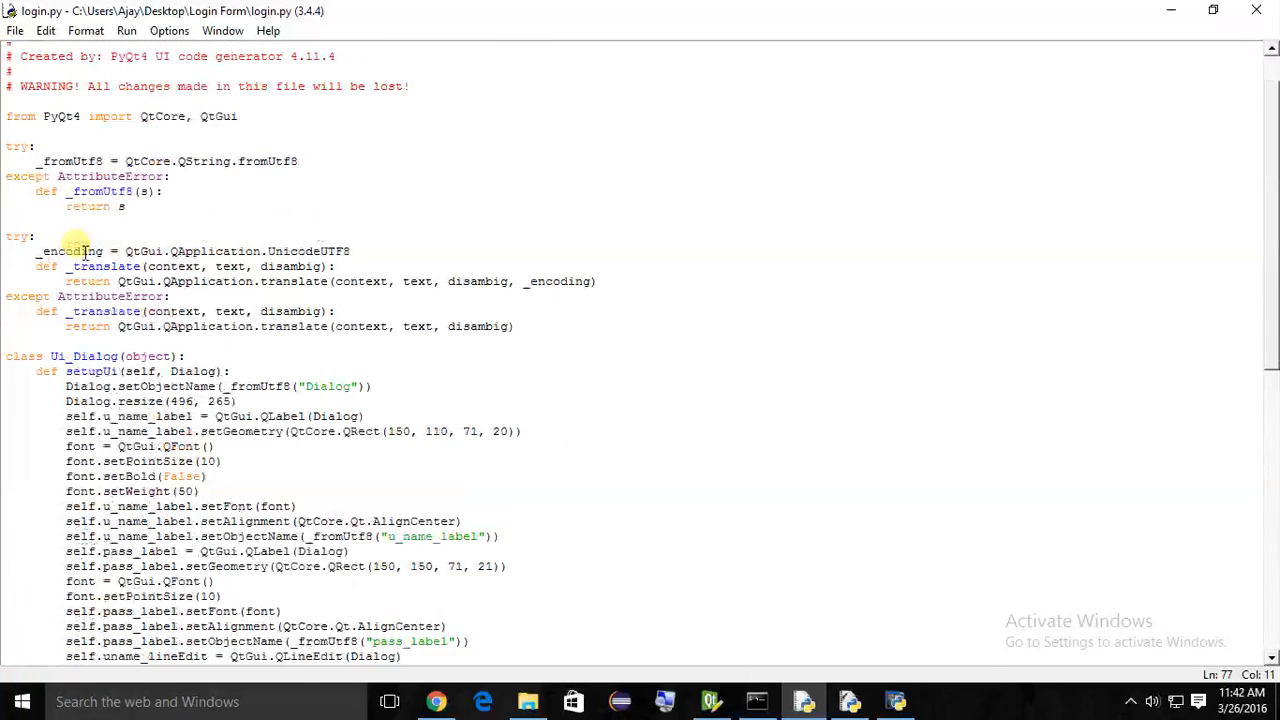
double_click(83, 356)
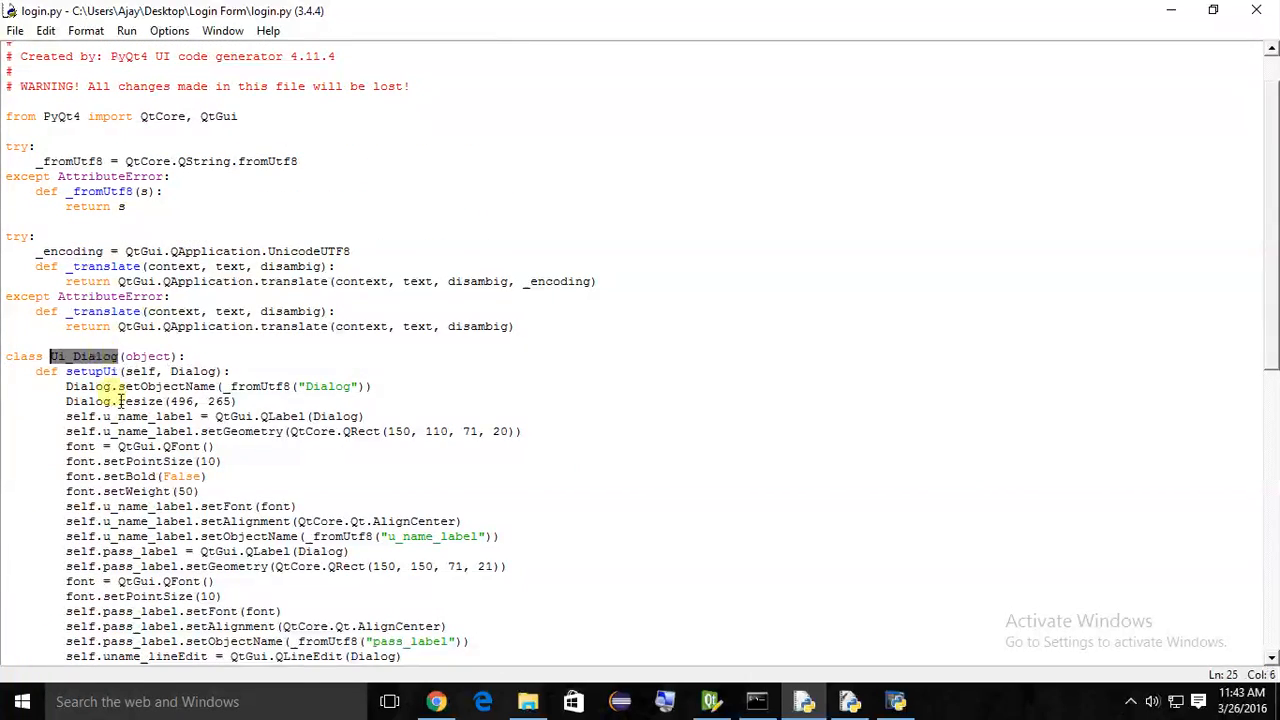
scroll("down", 3)
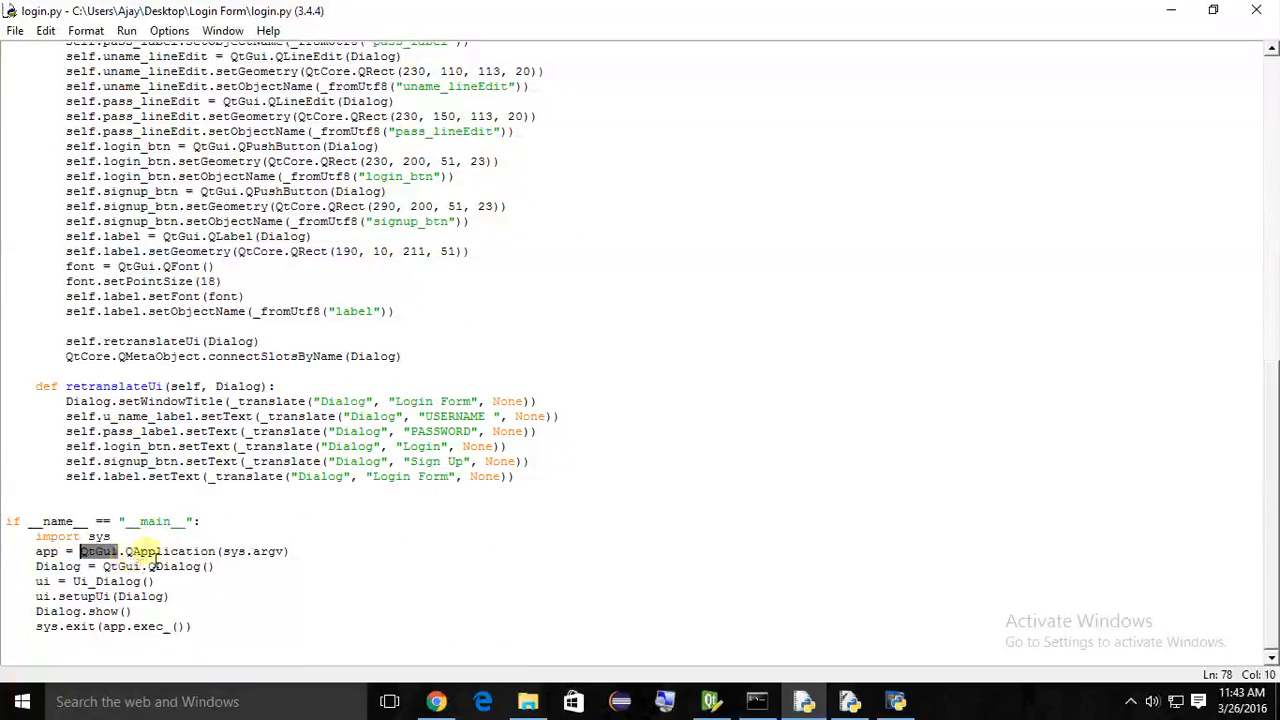
left_click(143, 551)
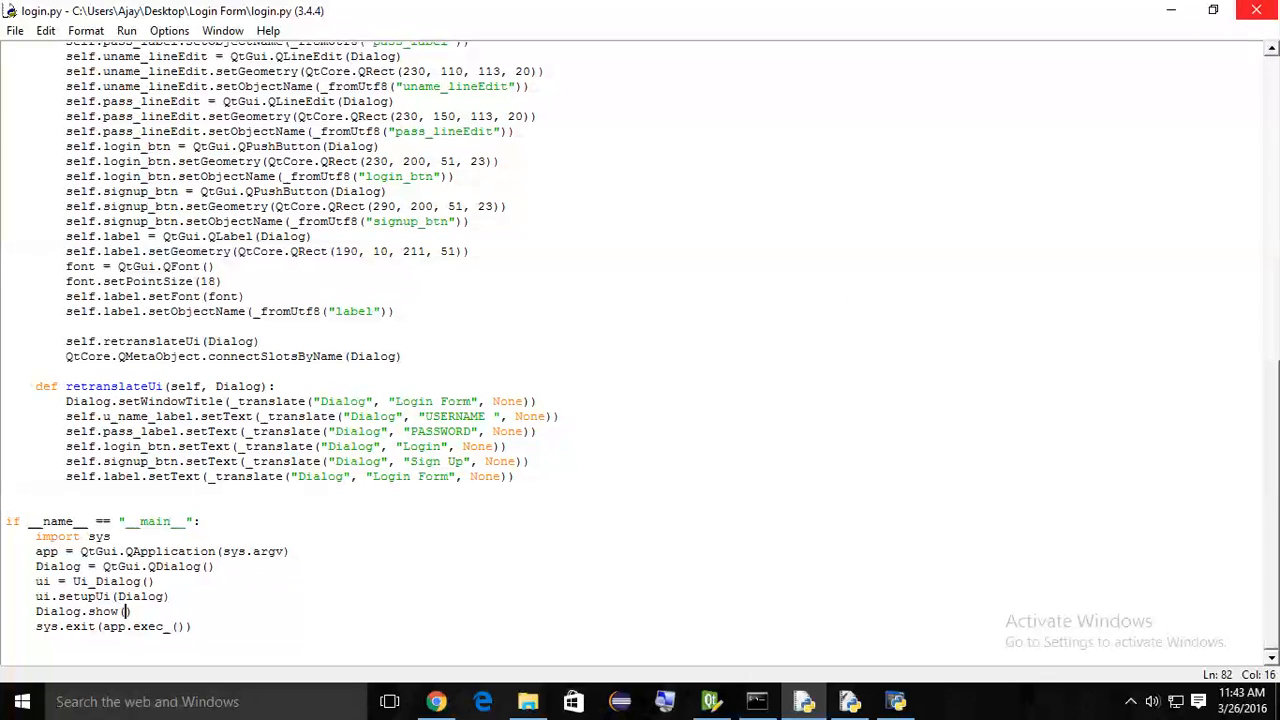
double_click(113, 626)
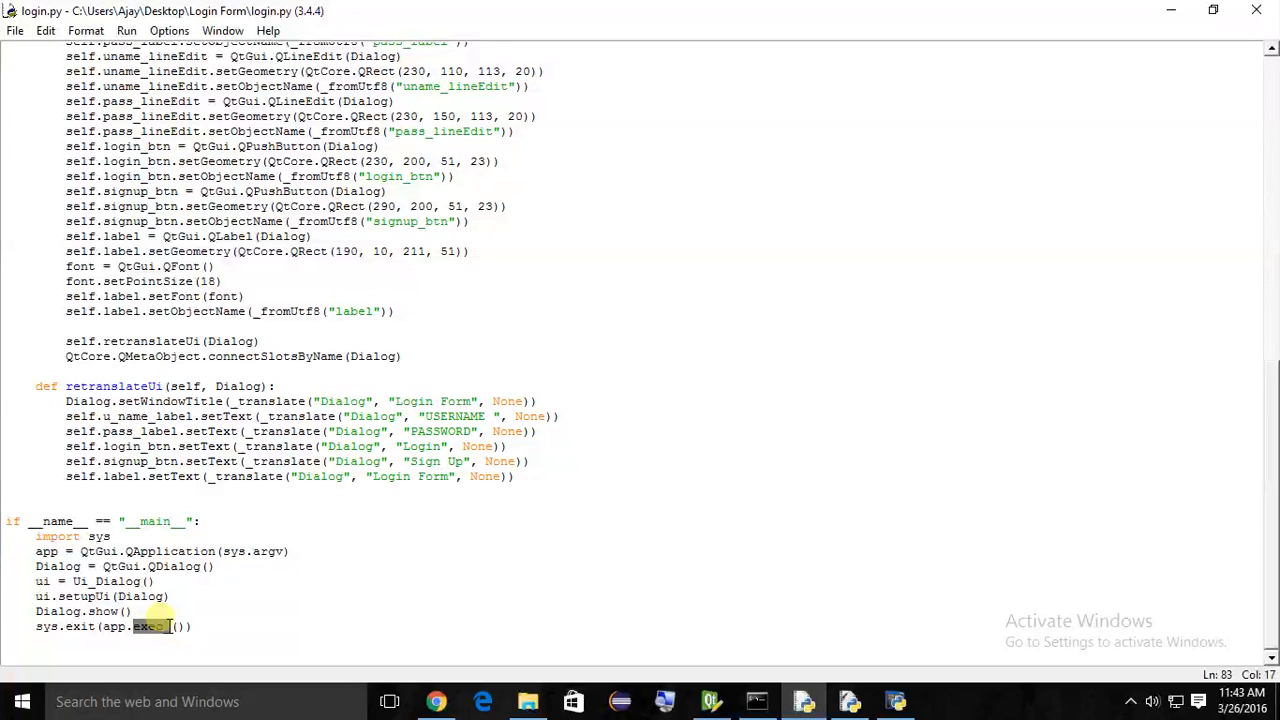
mouse_move(1256, 10)
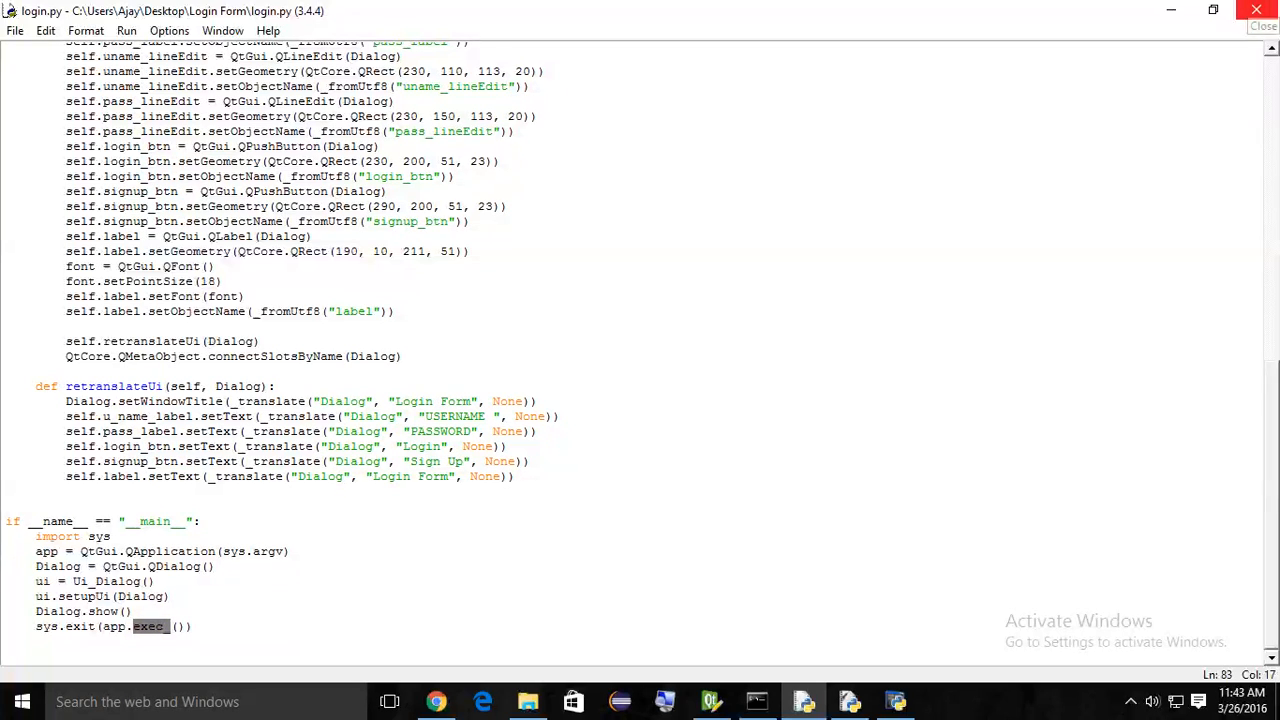